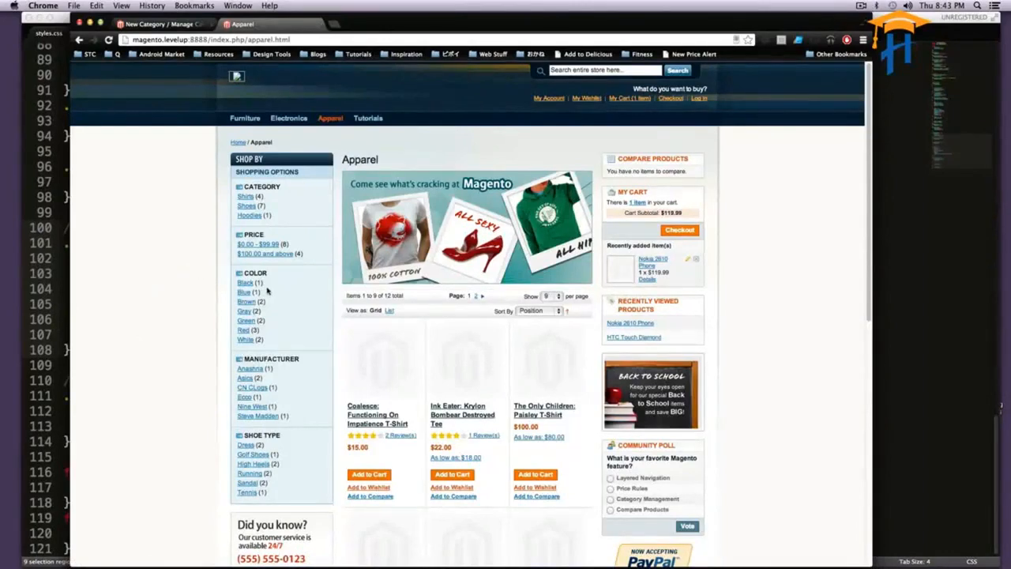
mouse_move(281, 381)
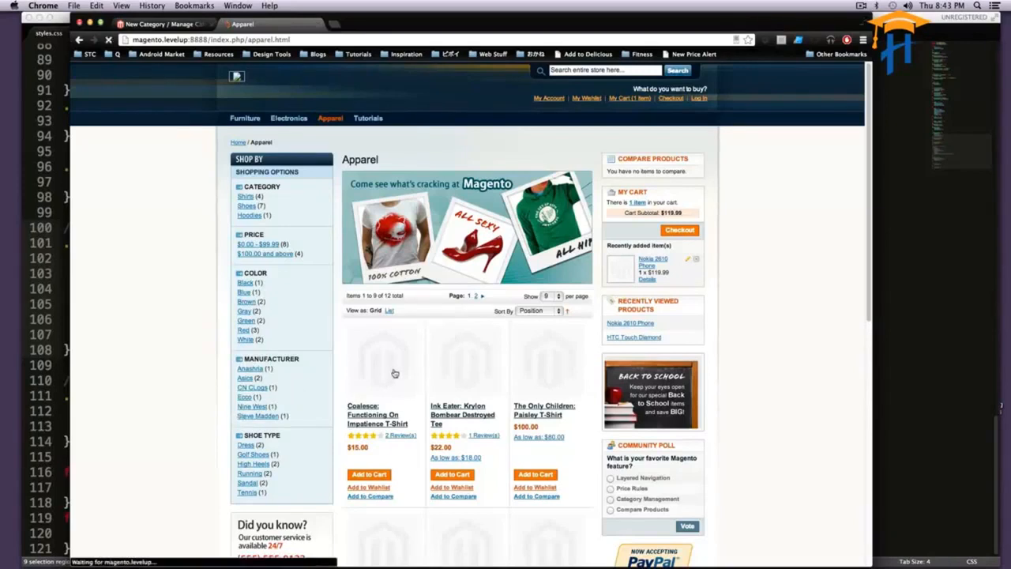
Open the Coalesce: Functioning On Impatience T-Shirt detail page from the Apparel listing.
left_click(373, 414)
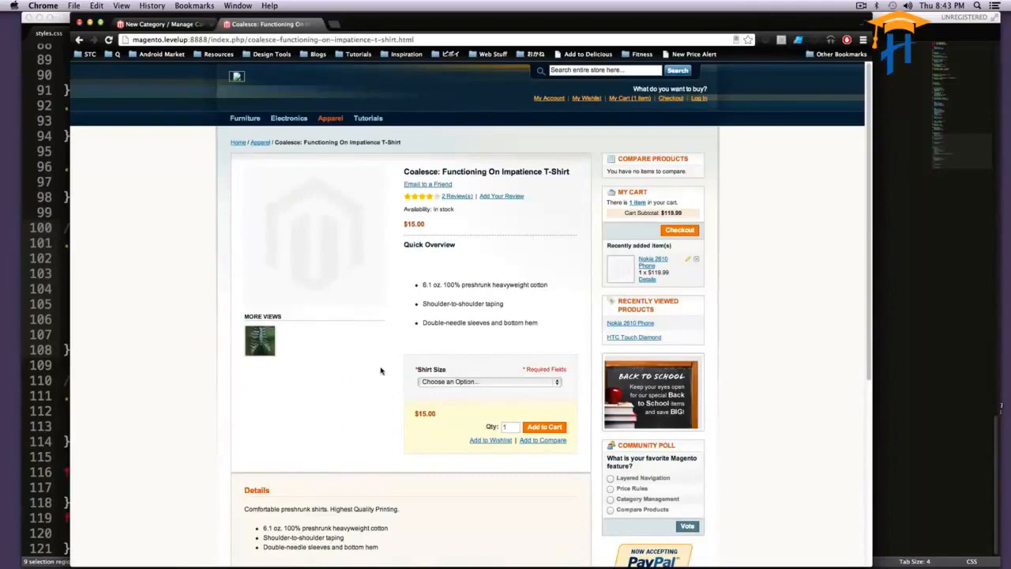
mouse_move(455, 340)
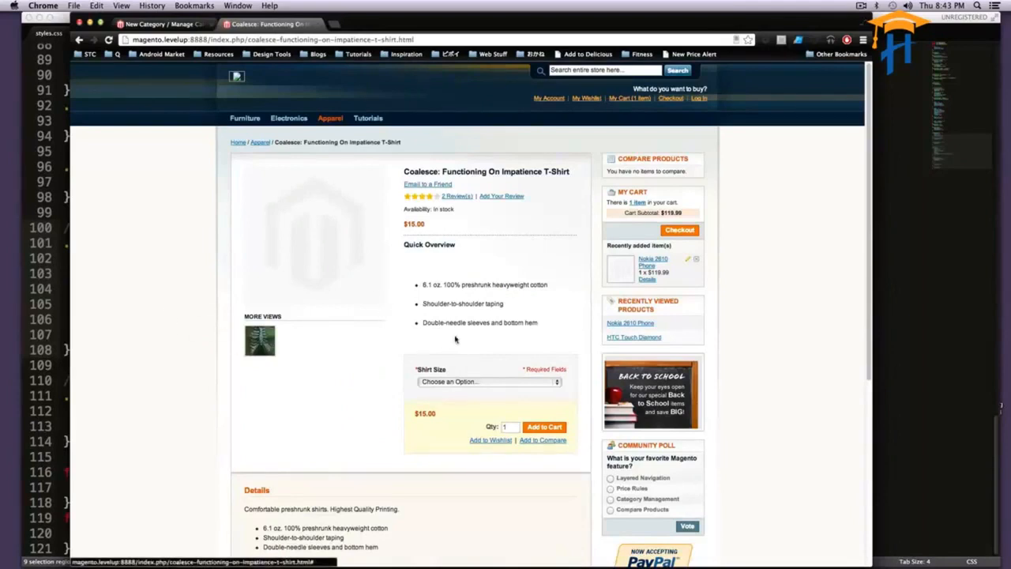
left_click(488, 381)
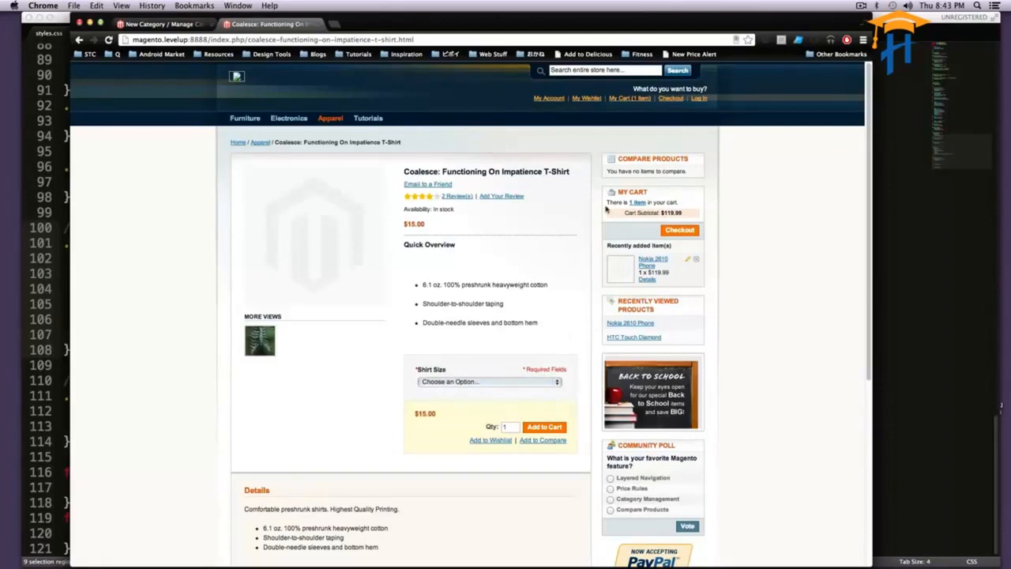
mouse_move(629, 134)
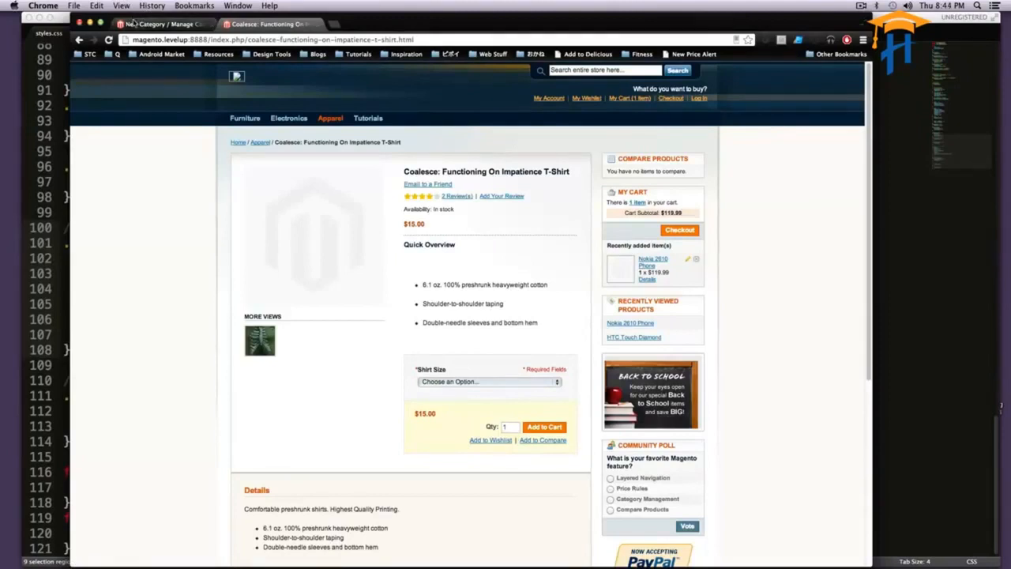
mouse_move(127, 14)
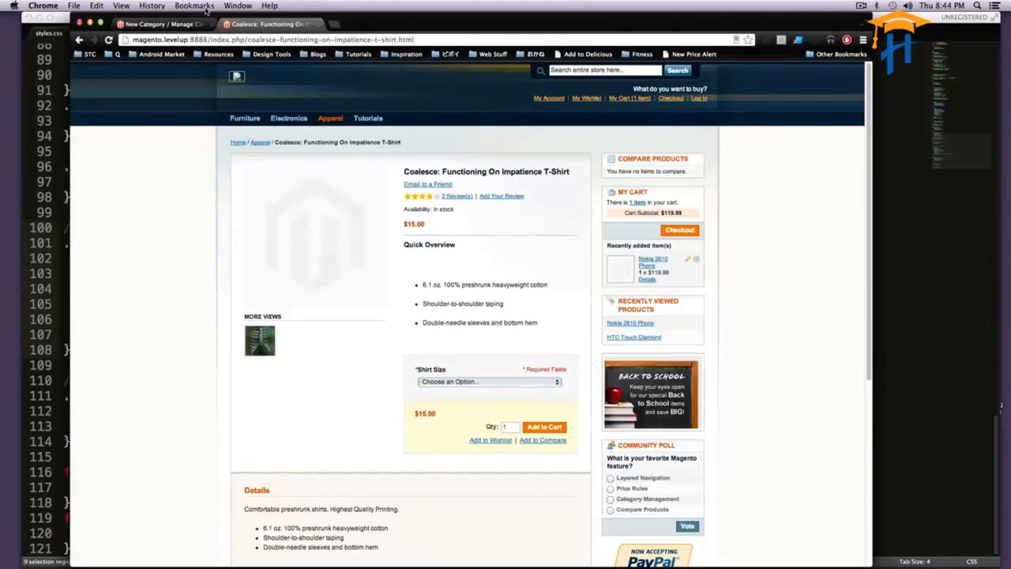
Switch to the admin tab and reach Catalog > Manage Products filtered to the Coalesce T-Shirt.
left_click(161, 23)
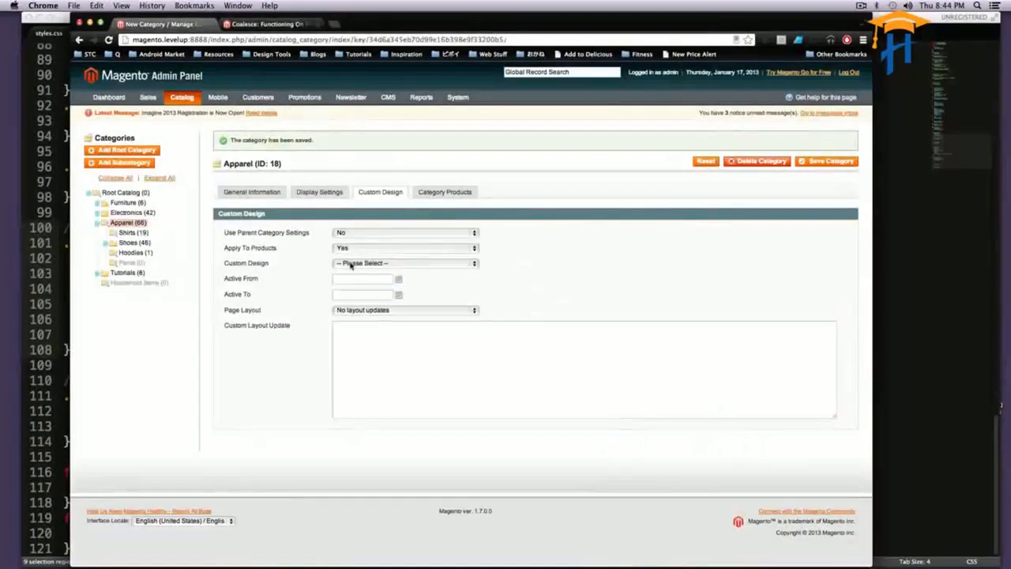
left_click(148, 96)
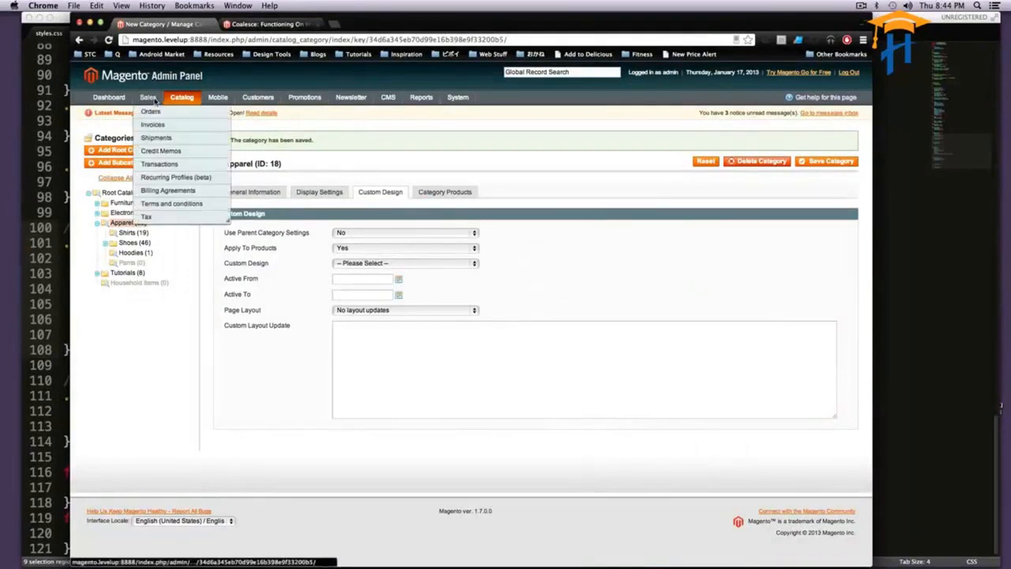
mouse_move(152, 125)
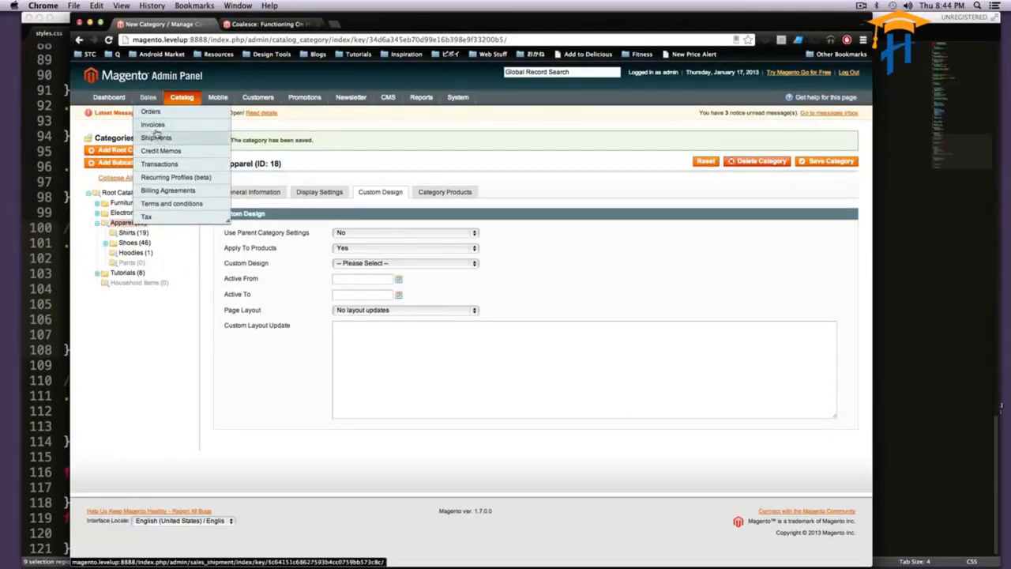
left_click(182, 96)
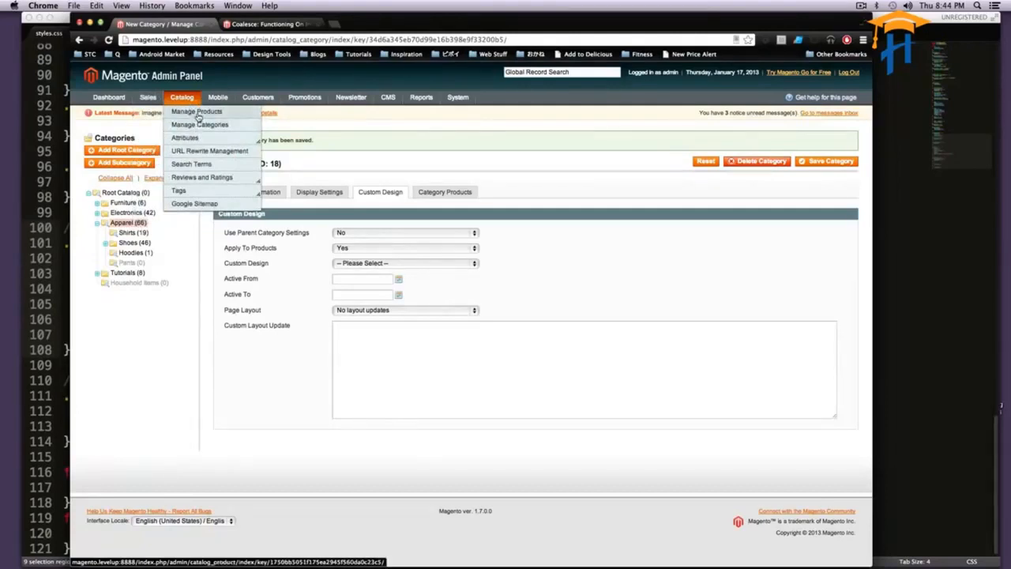
left_click(196, 111)
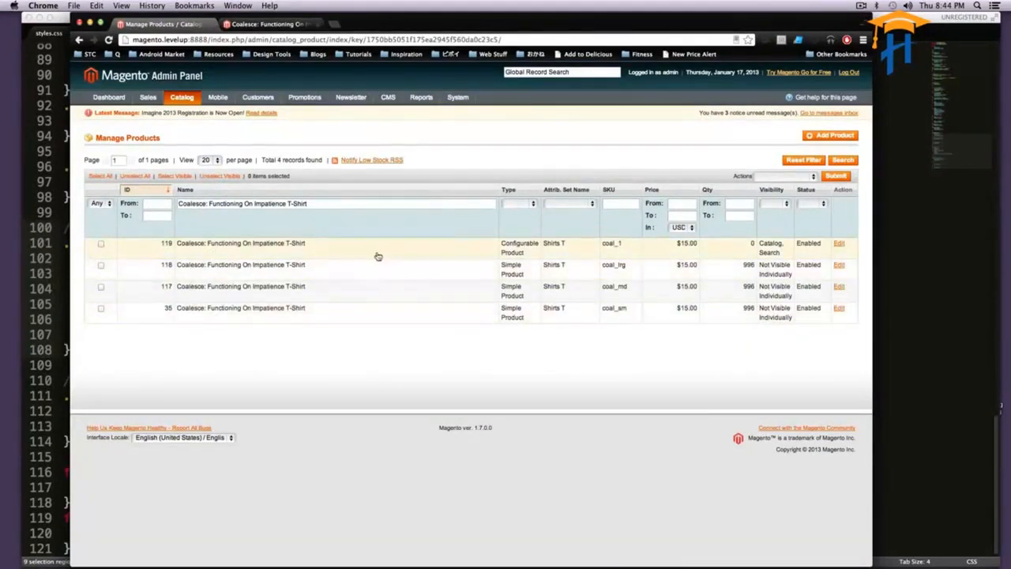
Edit the configurable Coalesce T-Shirt (ID 118) and show its Custom Options section.
left_click(837, 243)
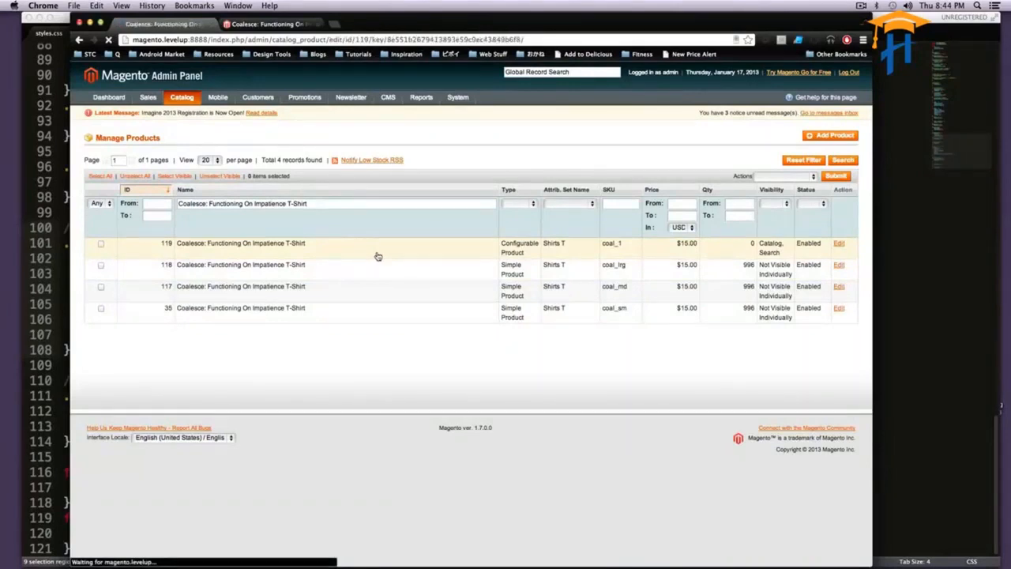
left_click(837, 244)
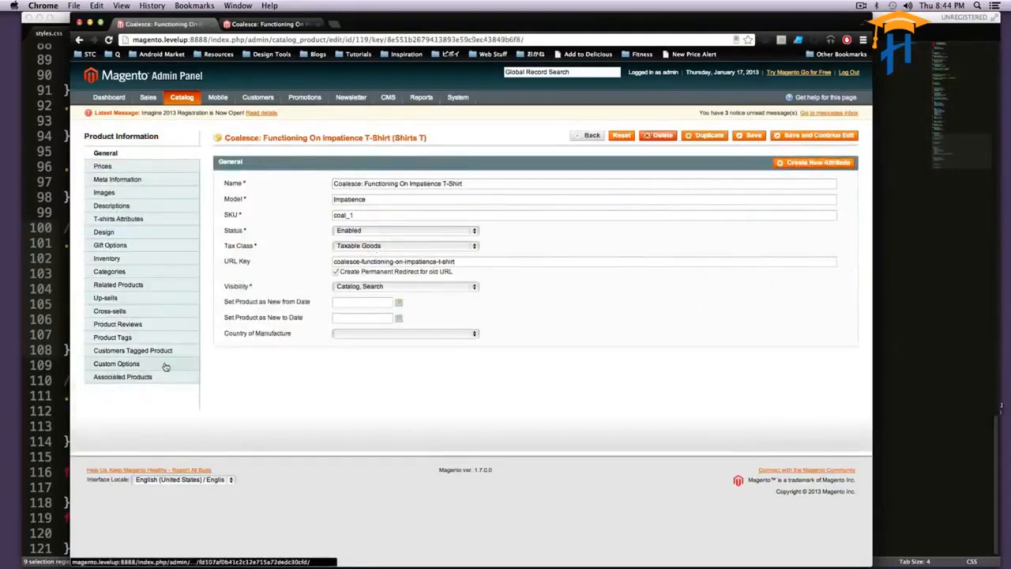
left_click(117, 362)
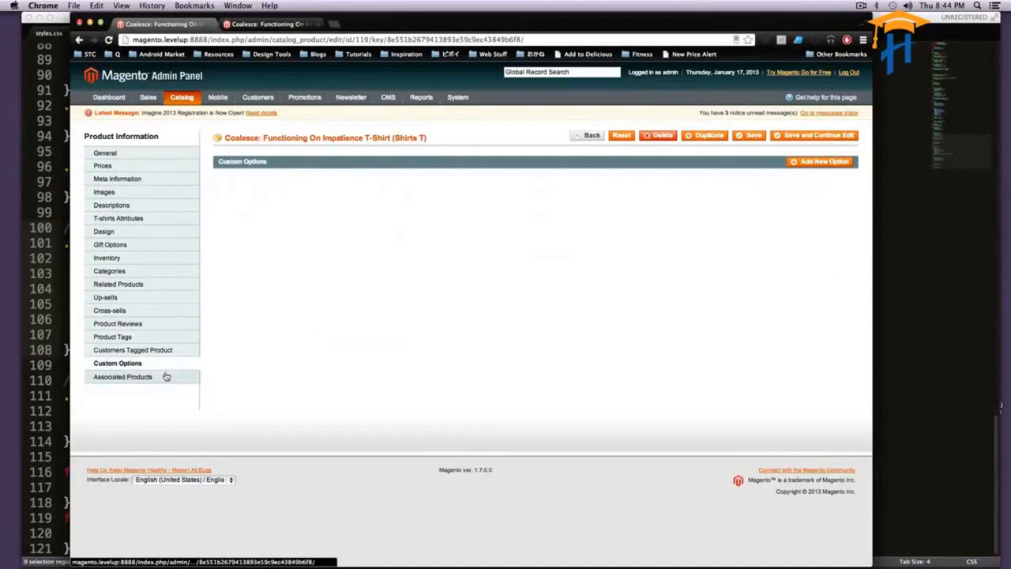
mouse_move(818, 161)
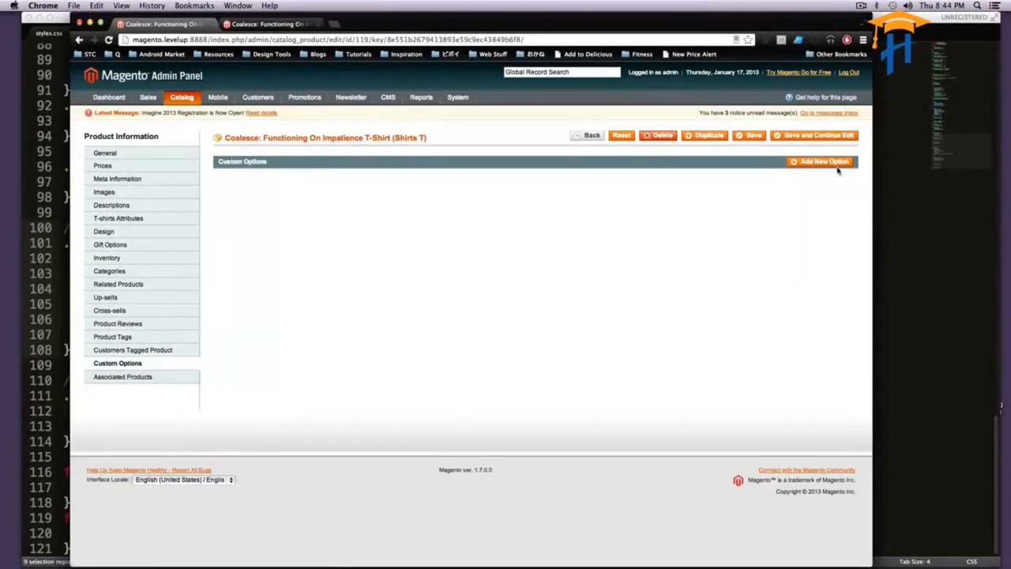
Add a blank option and define the first as 'Front Text' with input type Field.
left_click(820, 161)
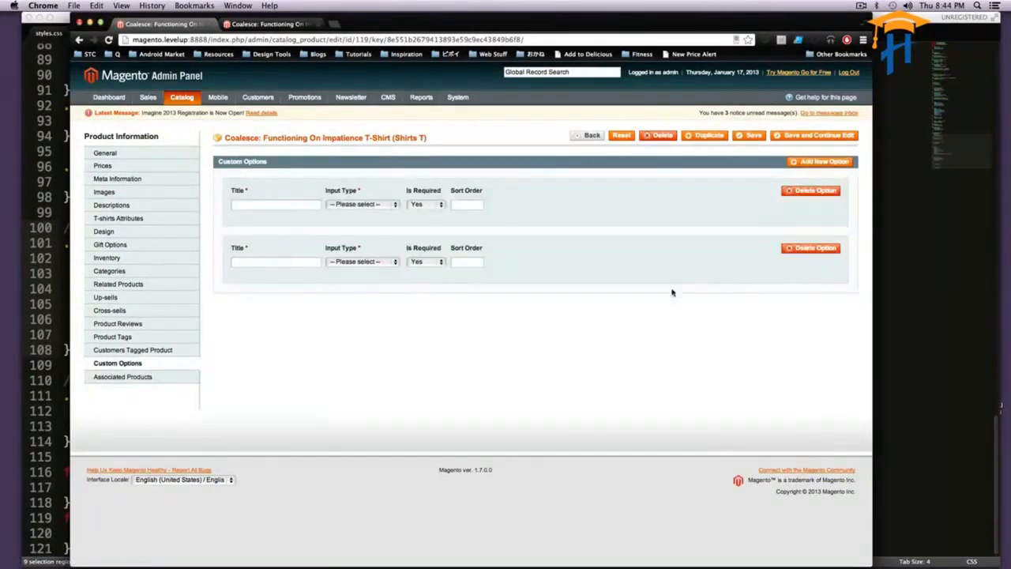
left_click(360, 204)
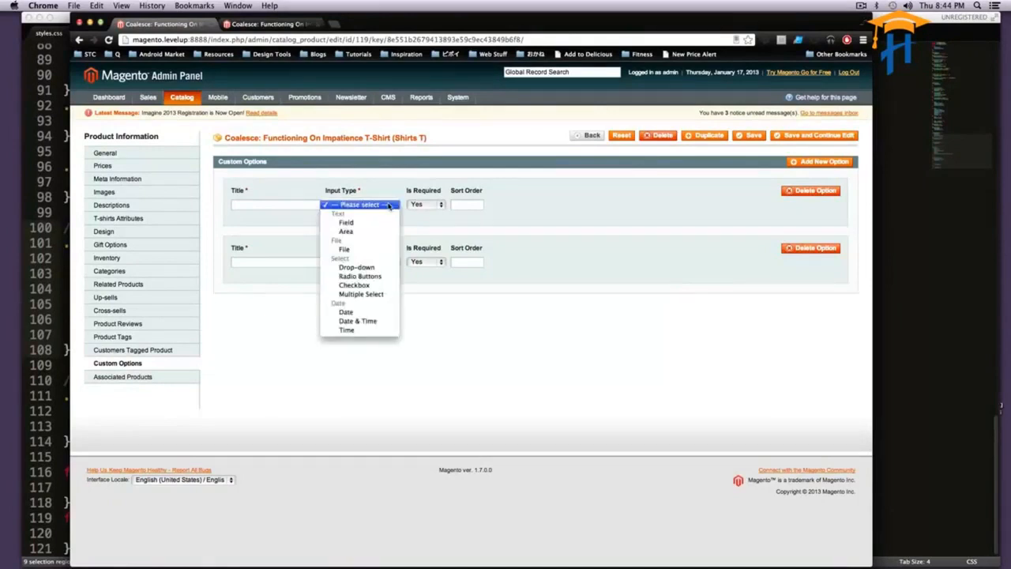
left_click(346, 221)
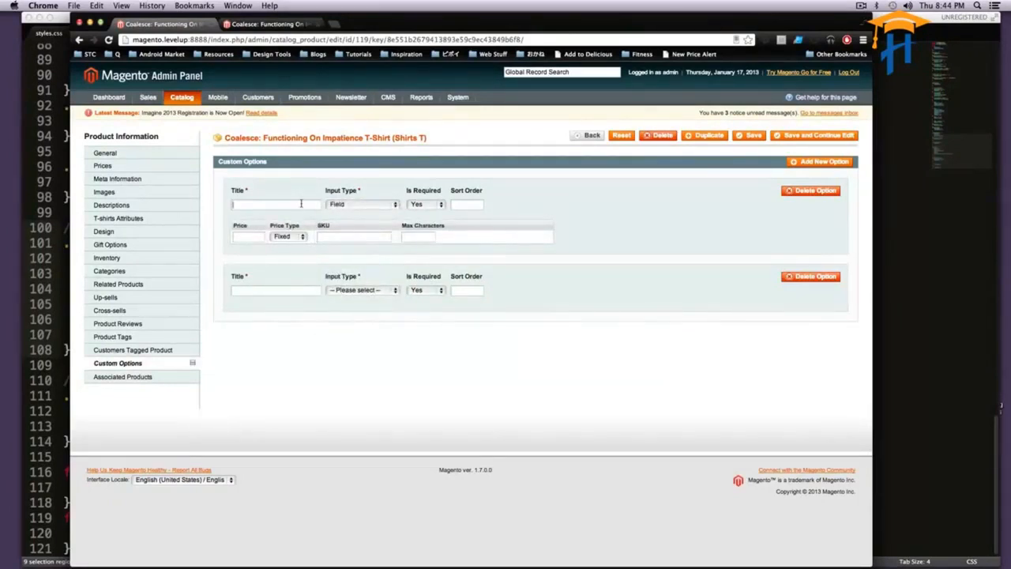
type("Front")
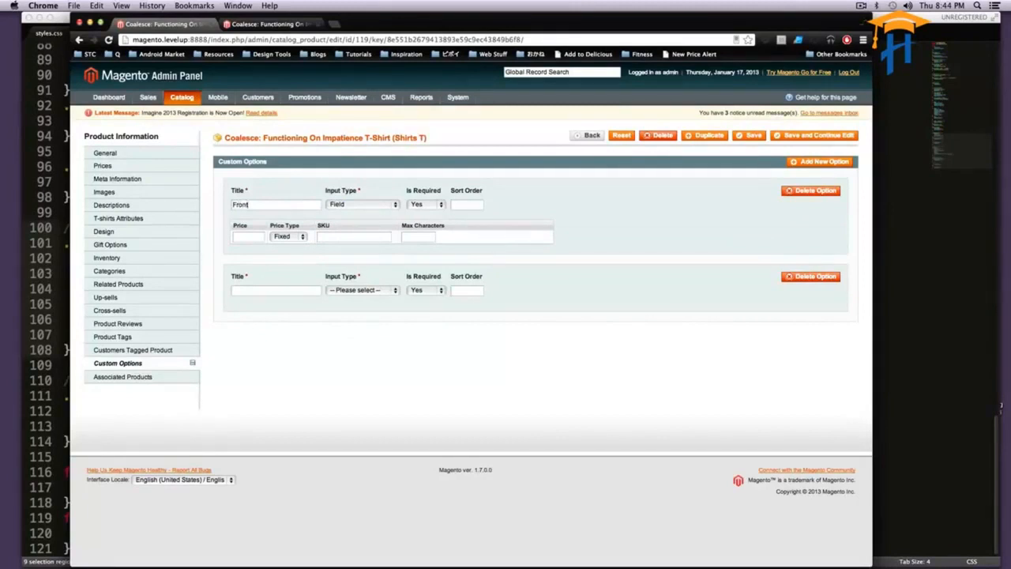
type("Text")
left_click(275, 289)
type("Back Te")
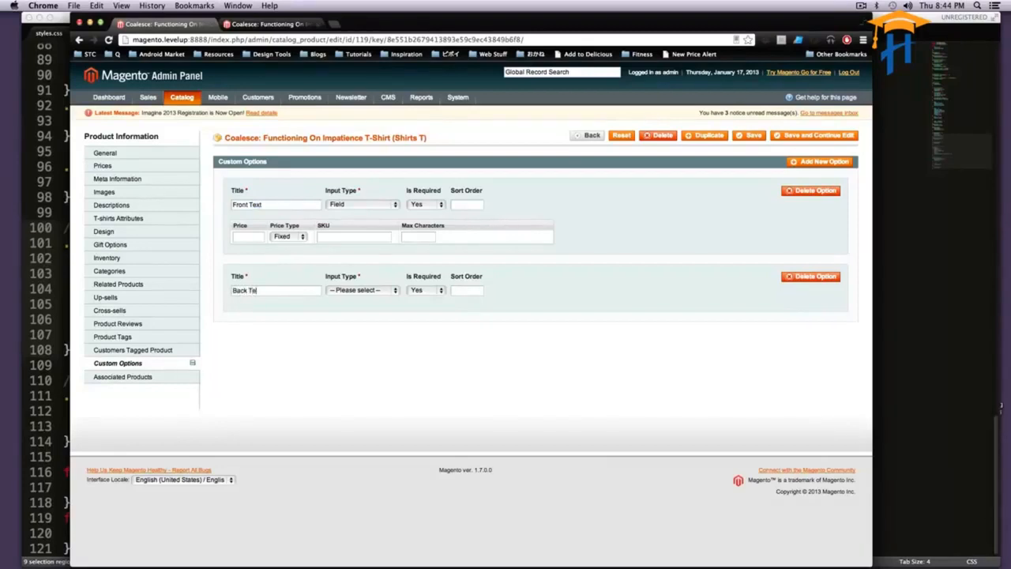
Make the second option, Back Text, a multi-line text Area.
left_click(360, 291)
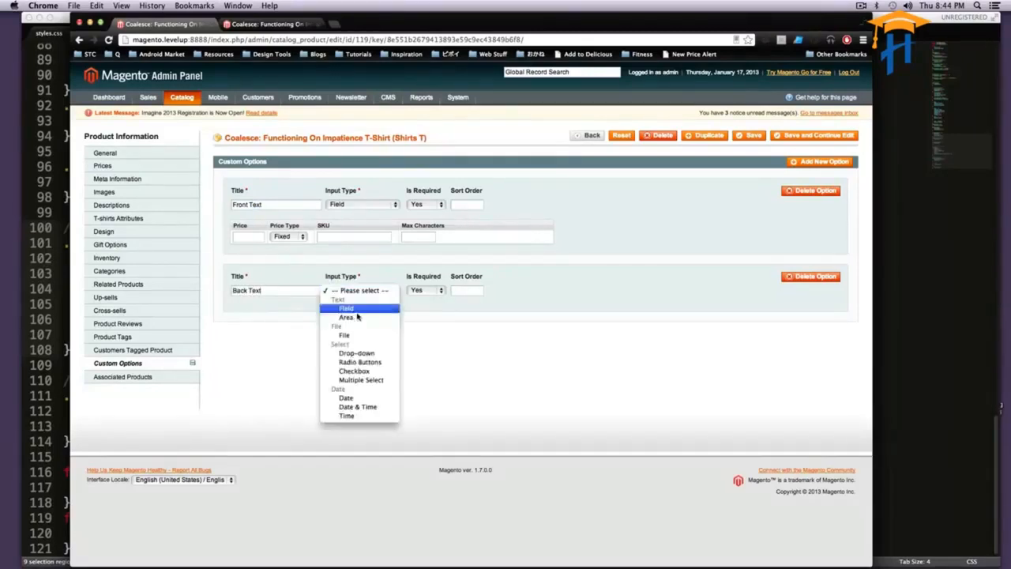
left_click(346, 315)
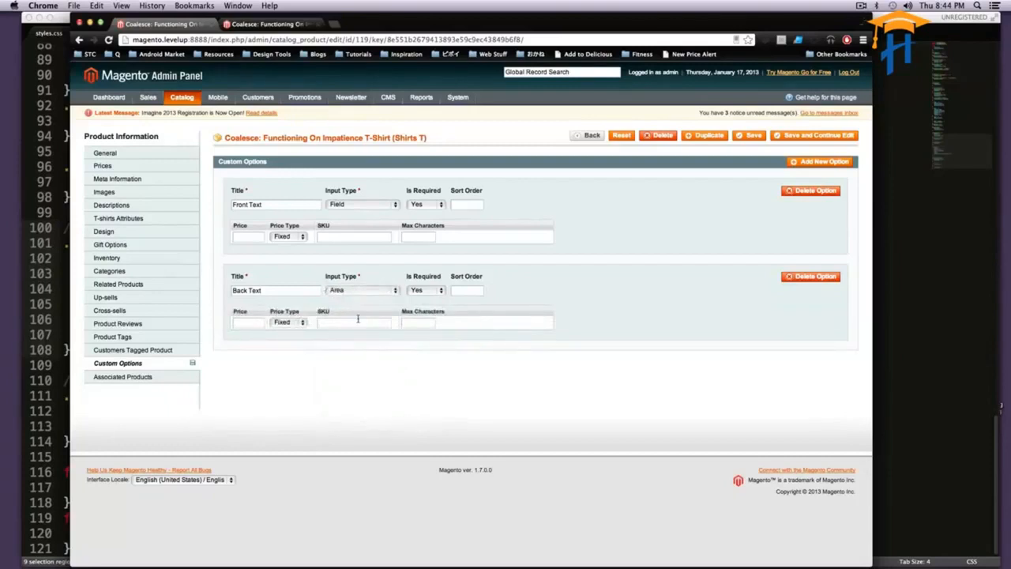
mouse_move(419, 253)
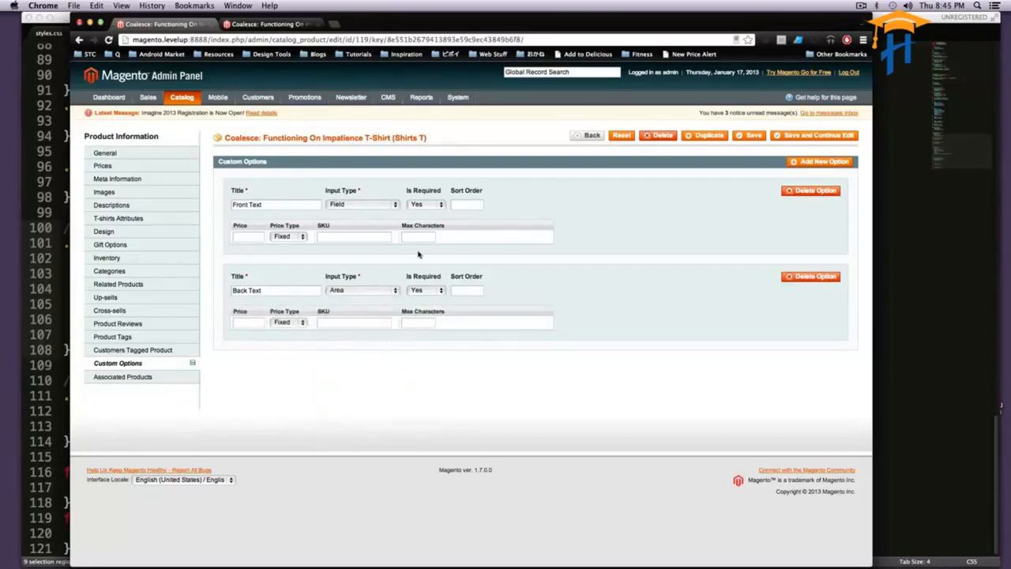
mouse_move(322, 265)
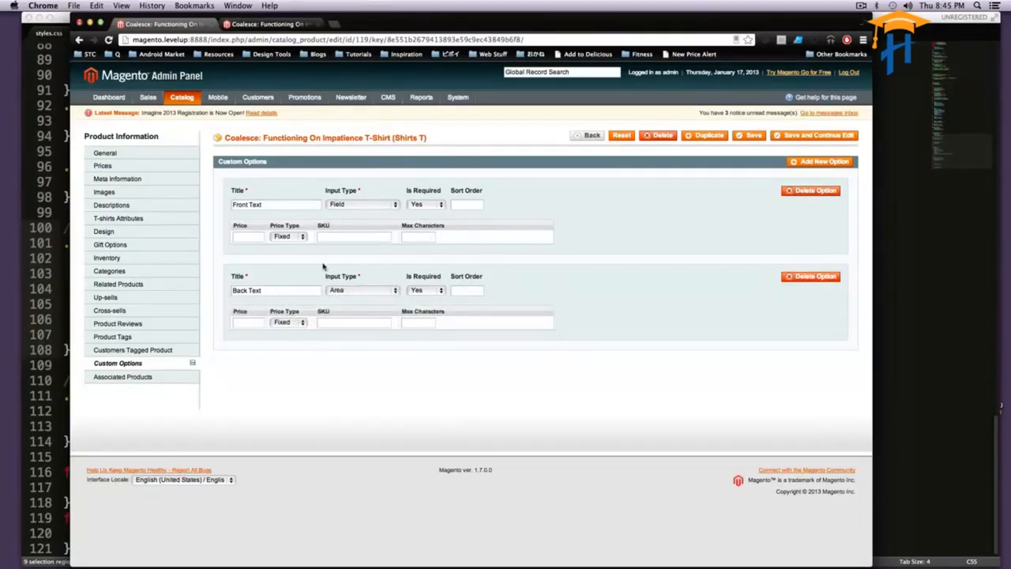
mouse_move(246, 344)
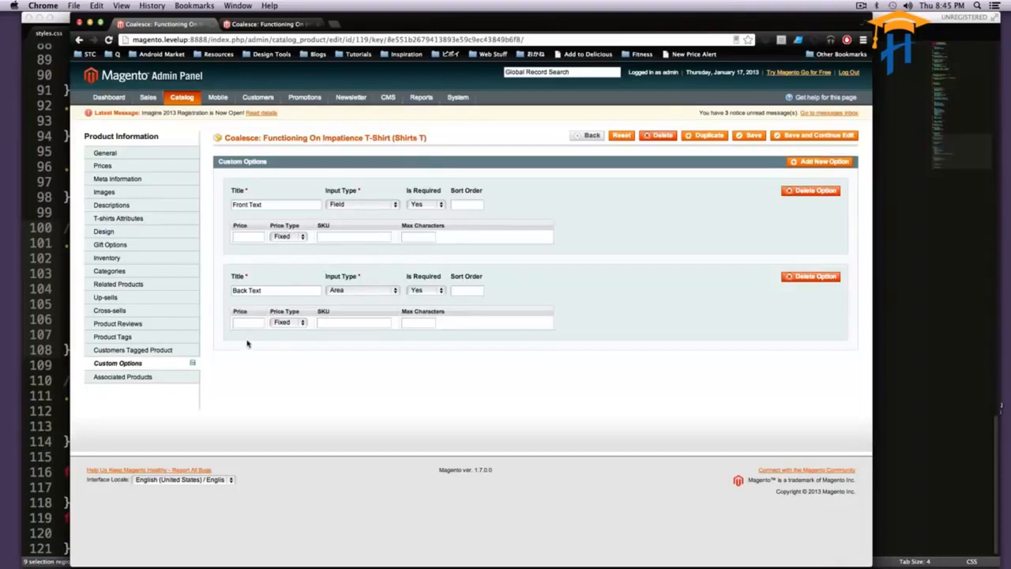
Price Back Text, keep Front Text a Fixed amount, and set both options to not required.
left_click(288, 322)
type("10")
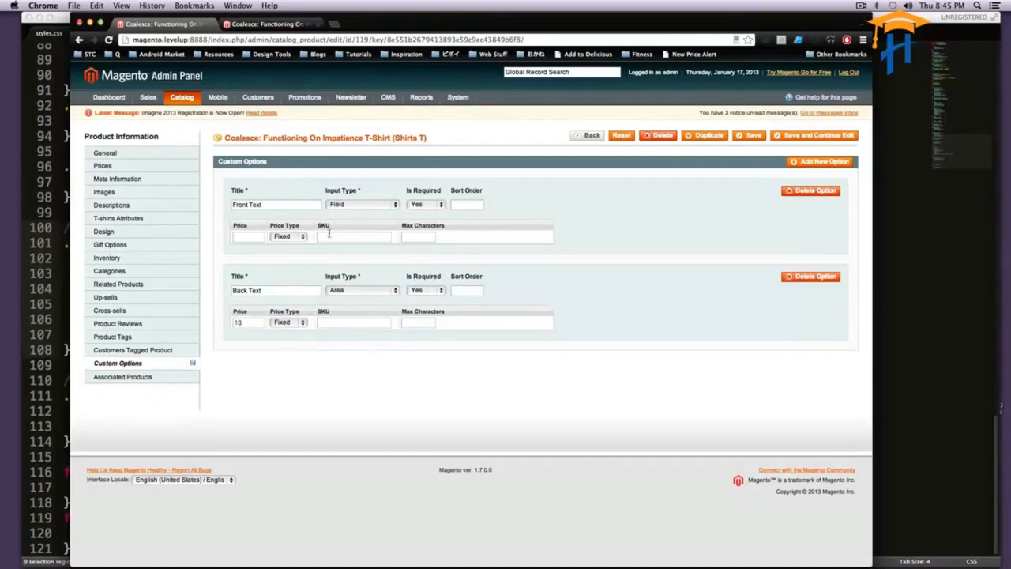
left_click(287, 237)
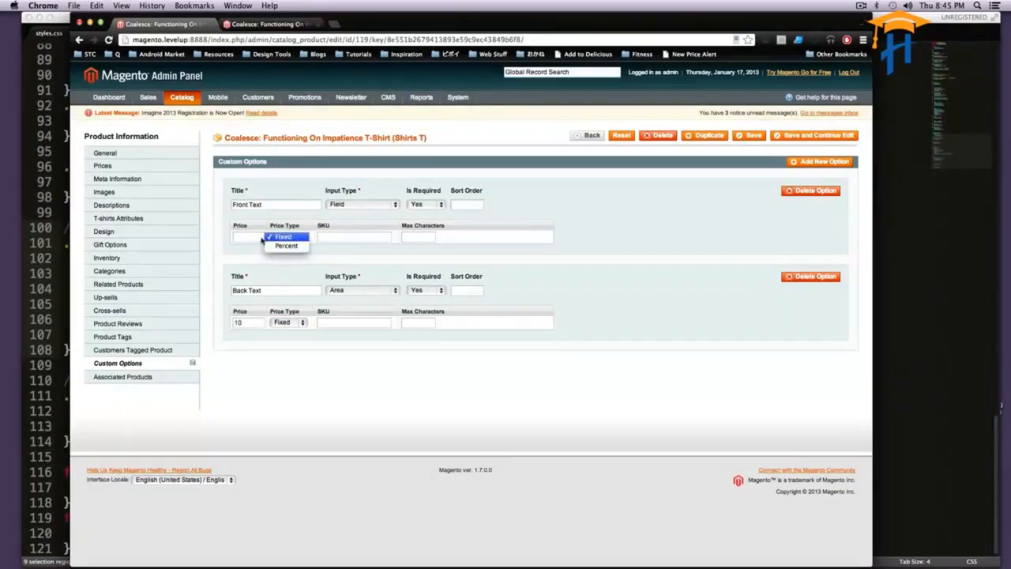
left_click(282, 237)
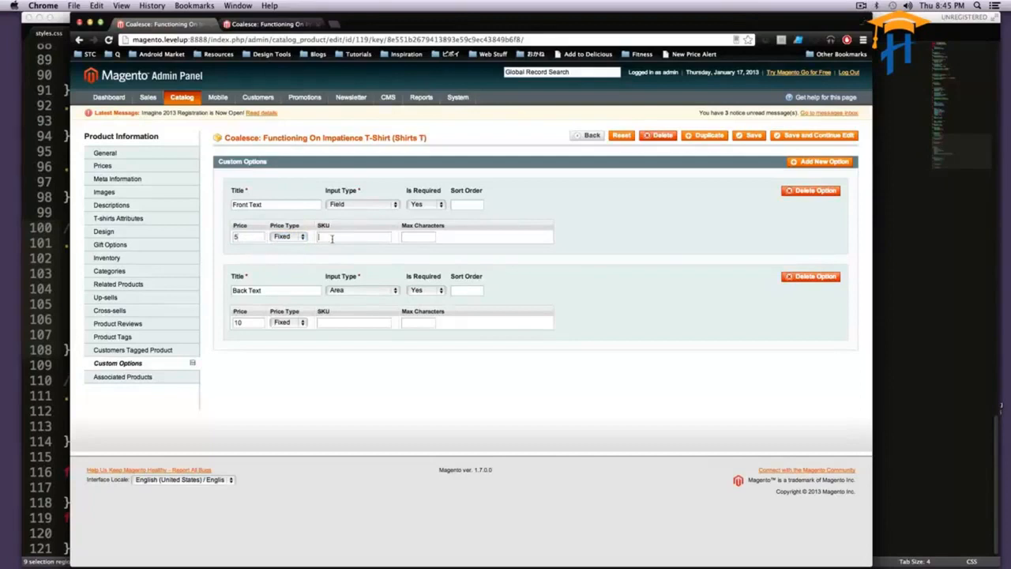
left_click(425, 204)
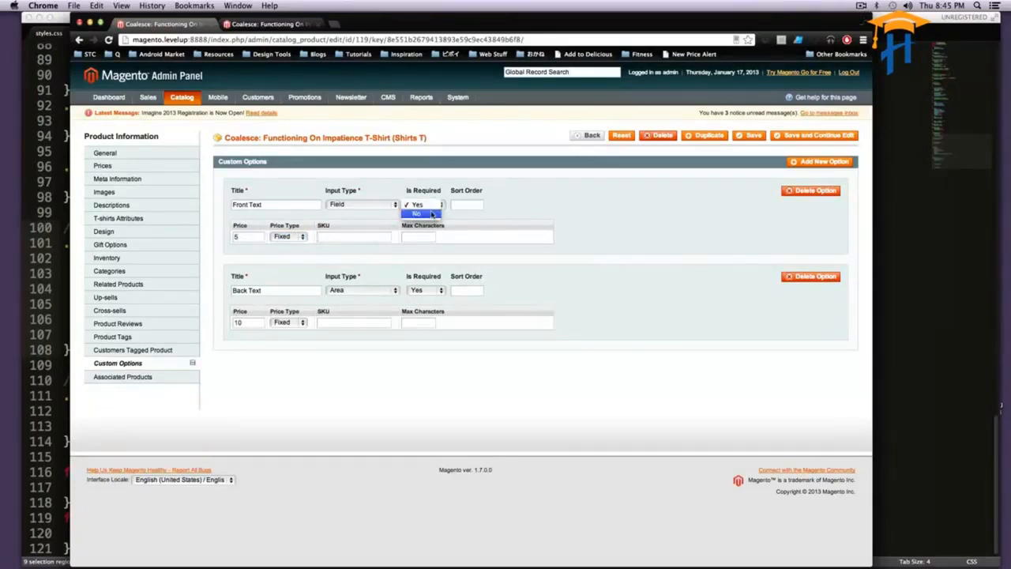
left_click(417, 215)
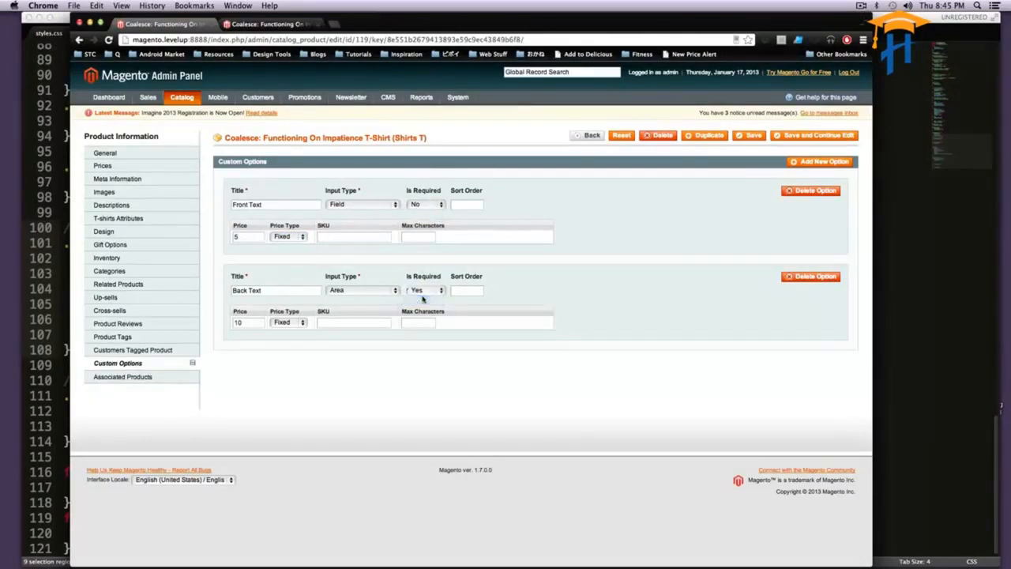
left_click(425, 291)
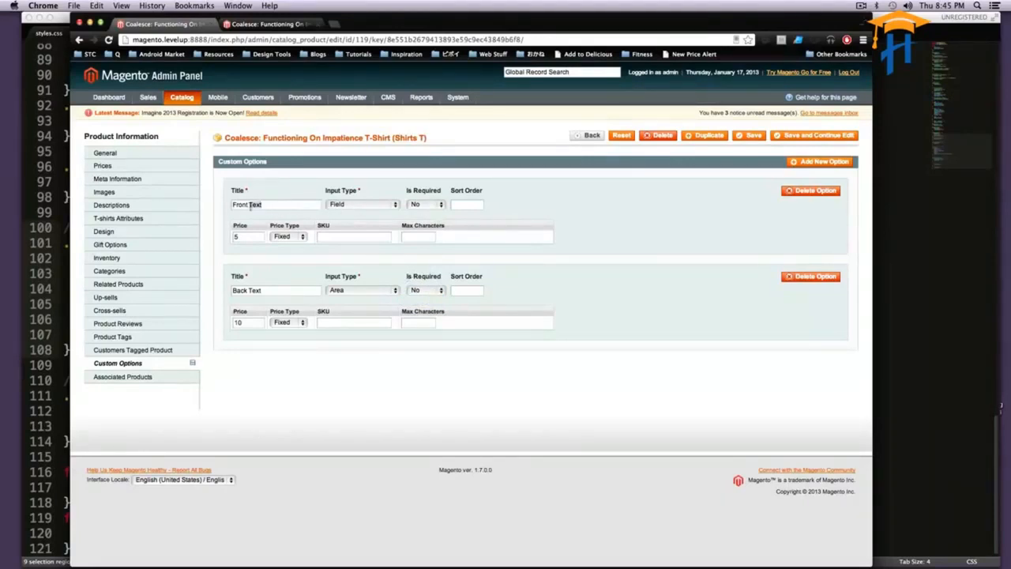
Give the options sort orders 0 and 1.
left_click(246, 237)
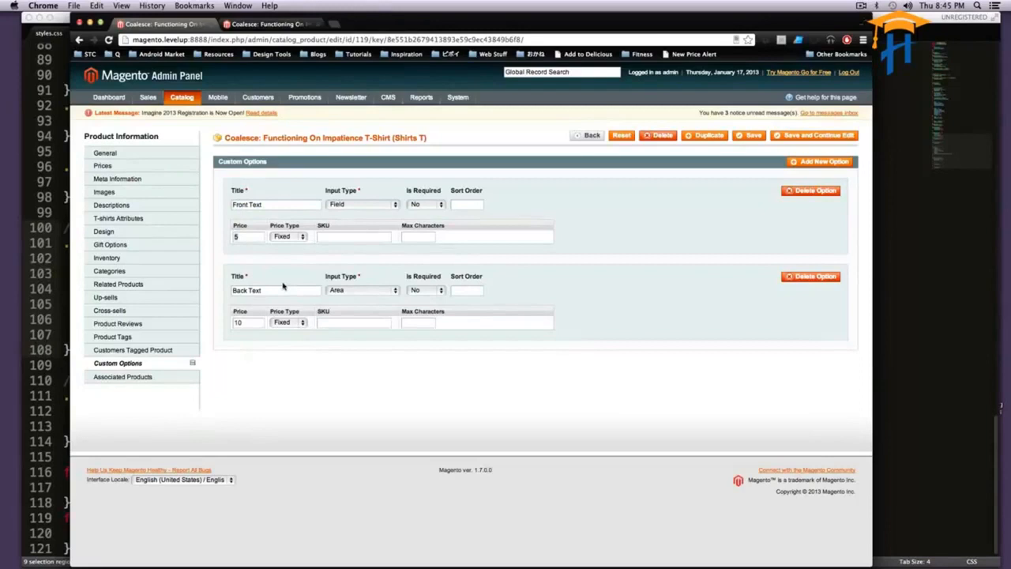
mouse_move(427, 306)
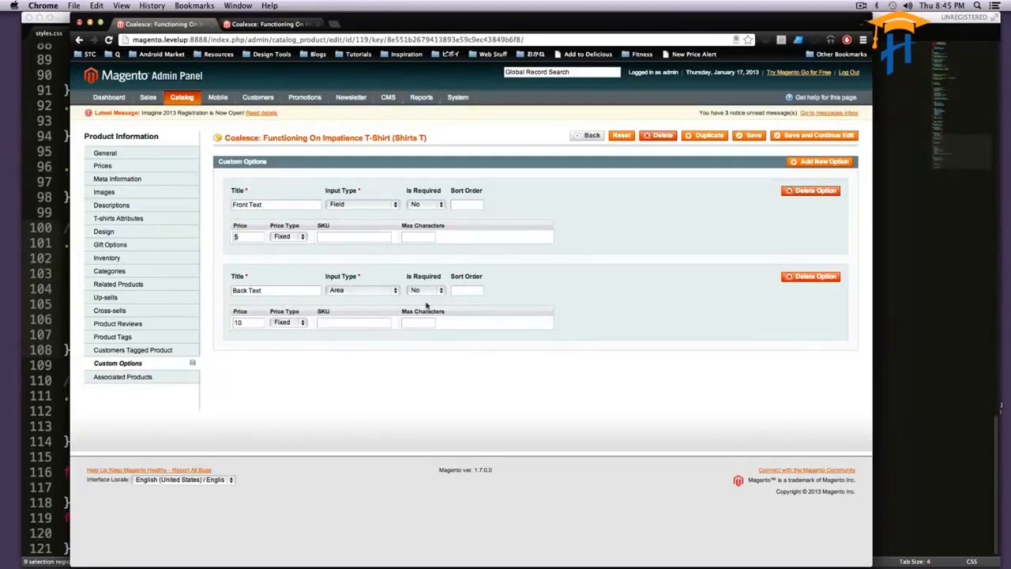
left_click(465, 204)
type("0")
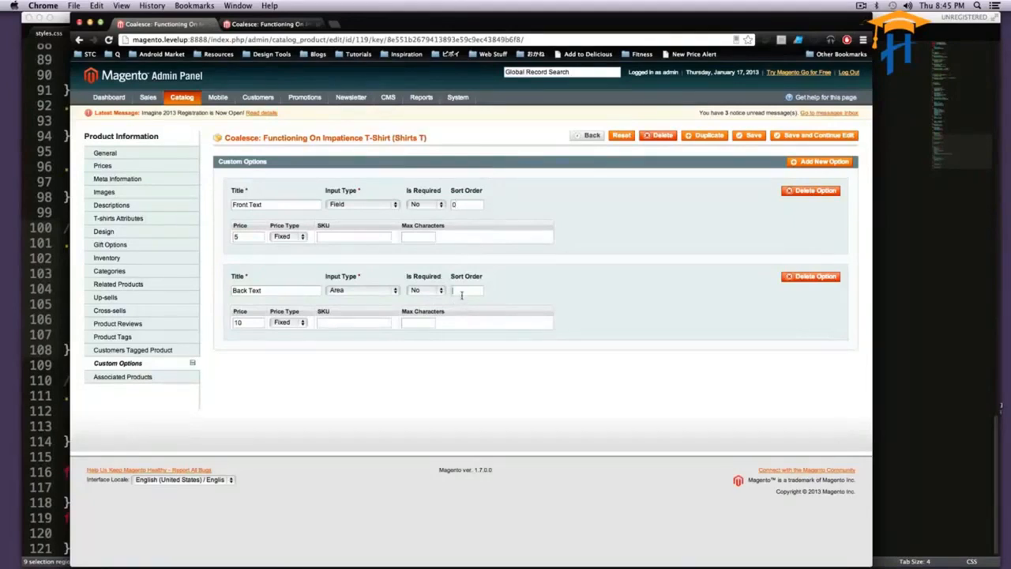
type("1")
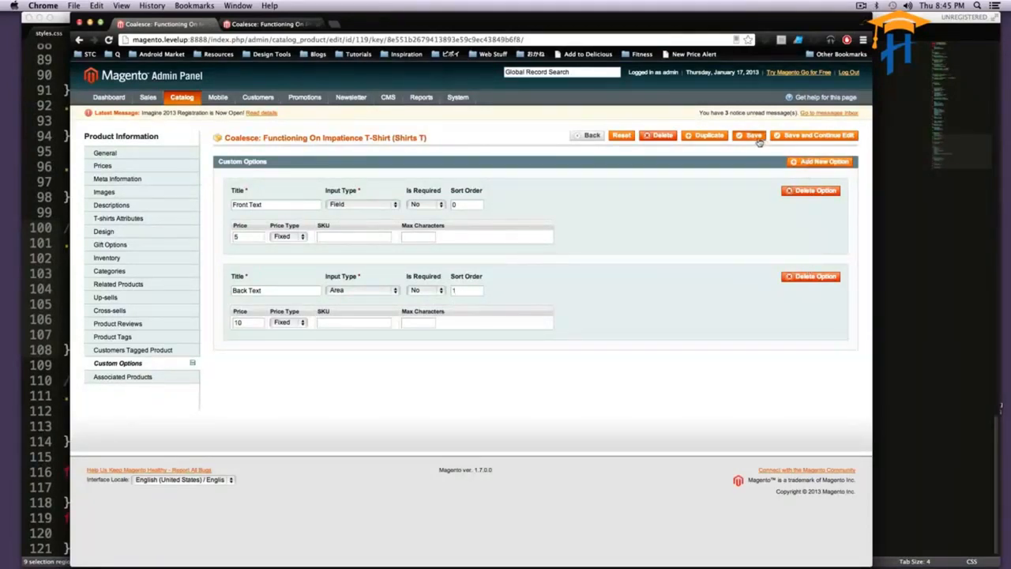
Save the product and reload the storefront T-shirt page.
left_click(749, 136)
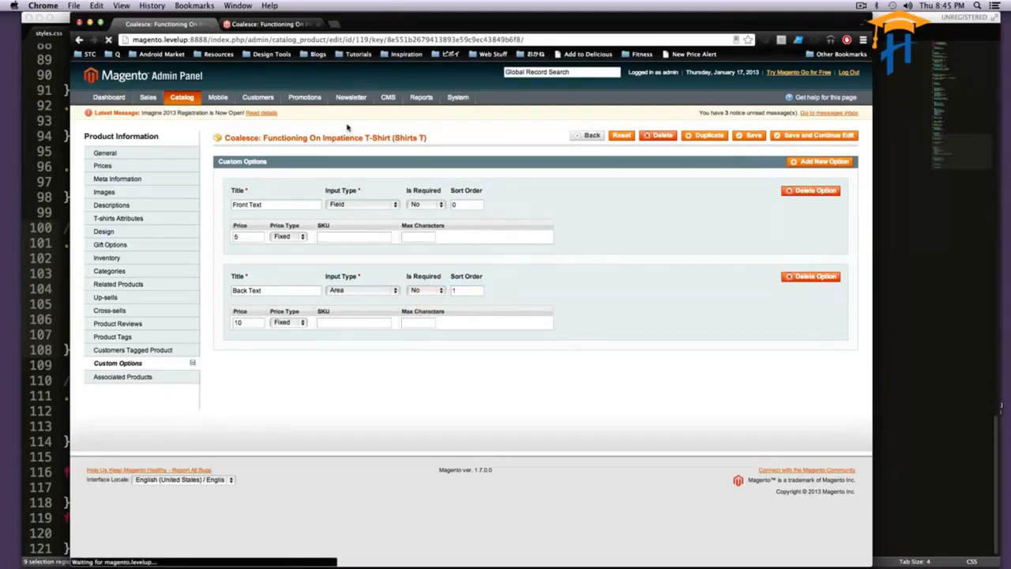
left_click(749, 136)
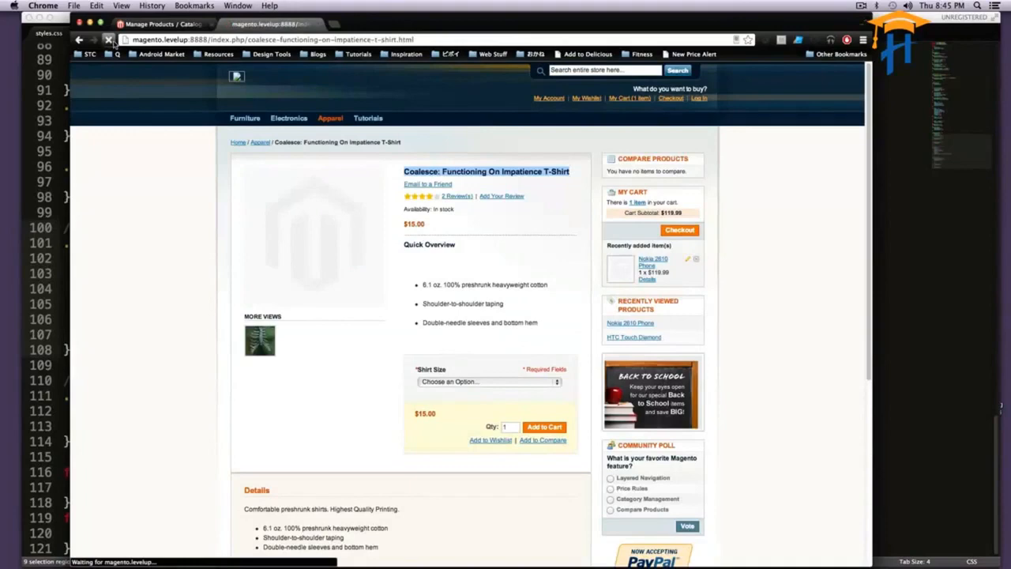
scroll("down", 3)
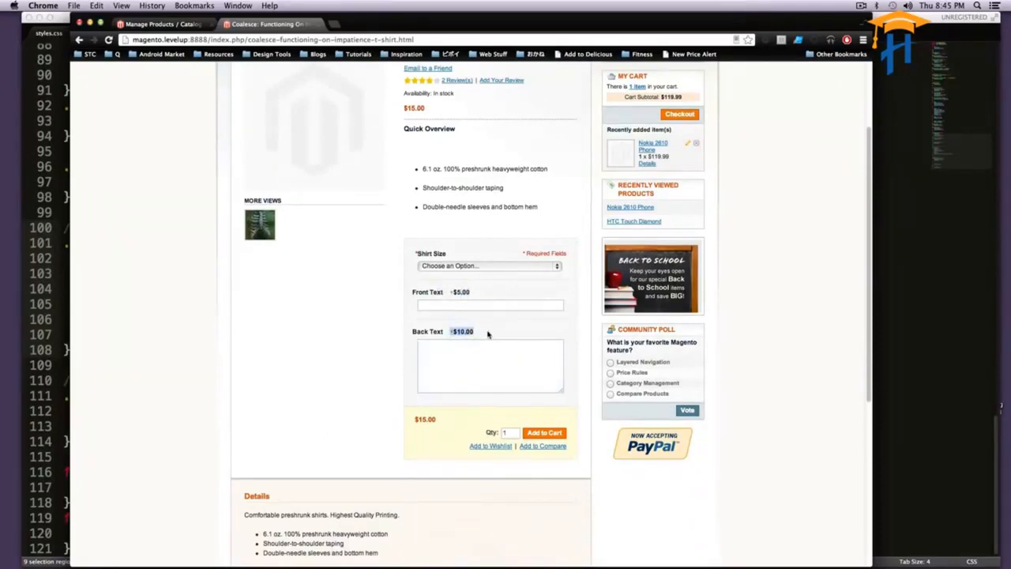
Add the shirt in size Small with no custom text to the cart as a $15.00 line.
left_click(487, 265)
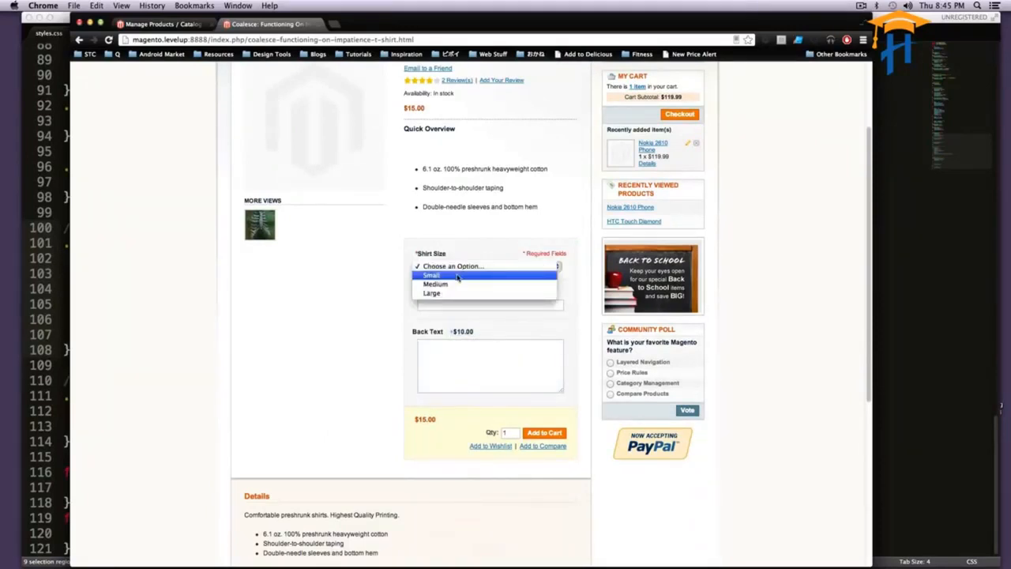
left_click(431, 274)
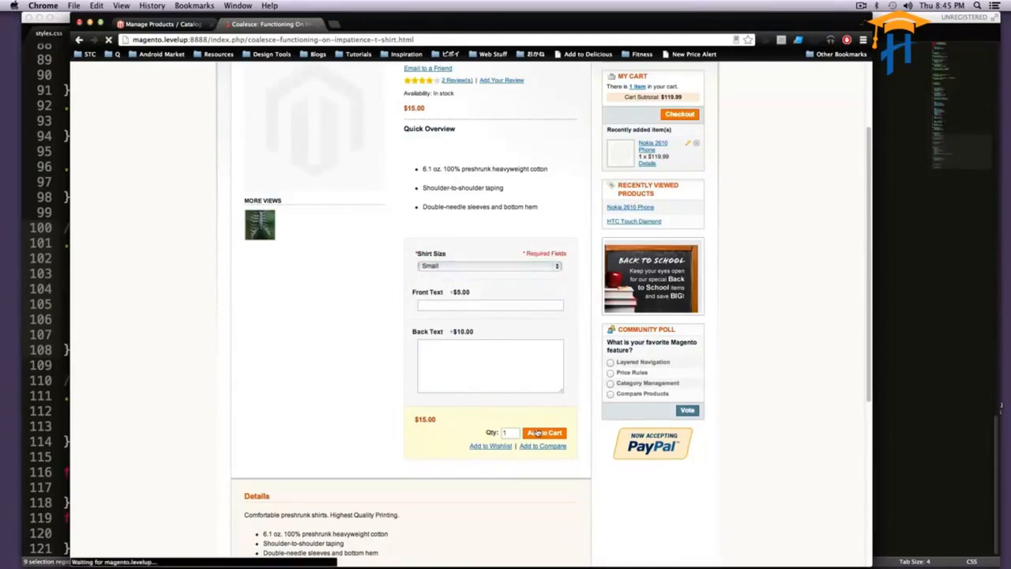
left_click(543, 433)
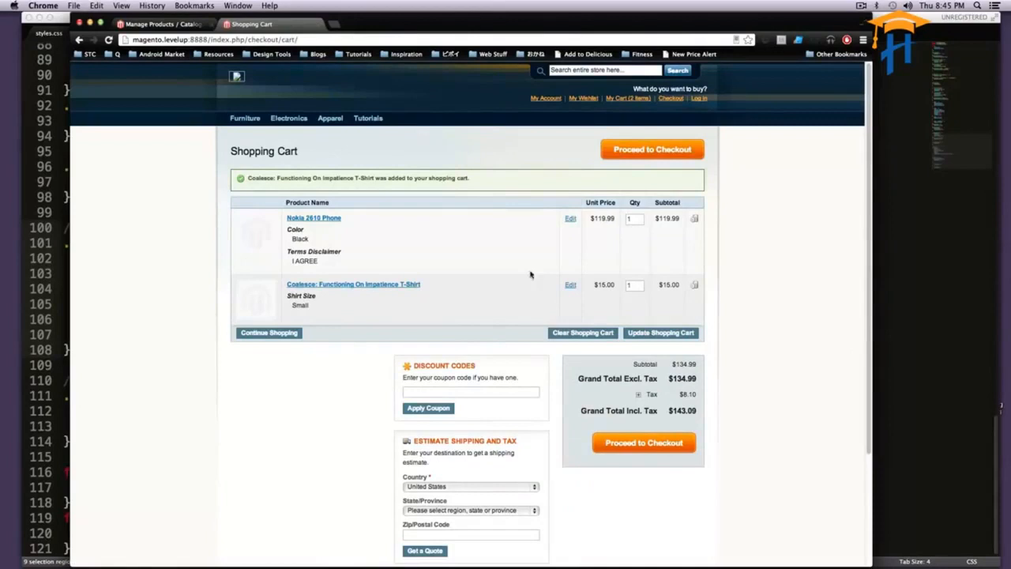
mouse_move(414, 290)
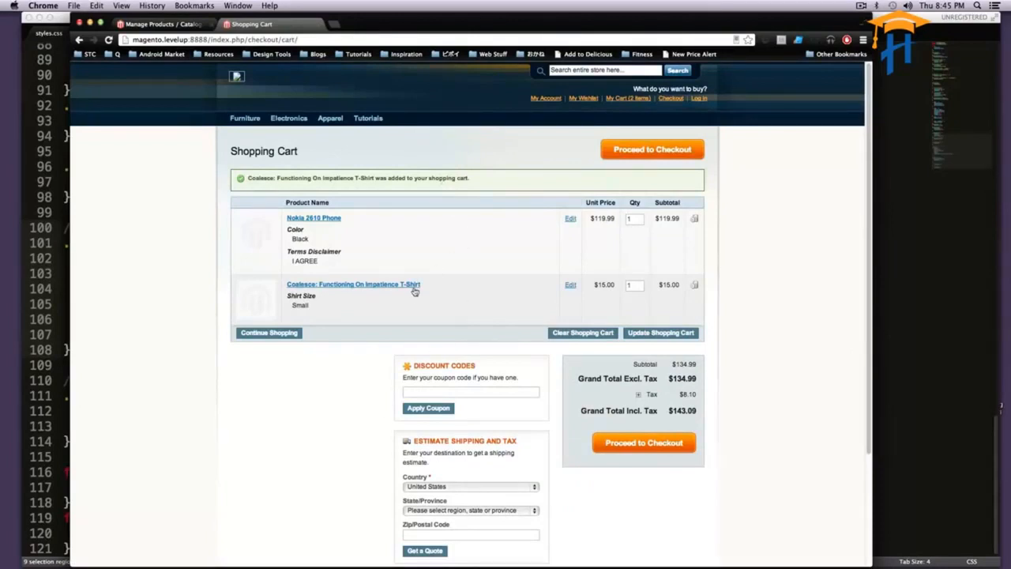
left_click(354, 285)
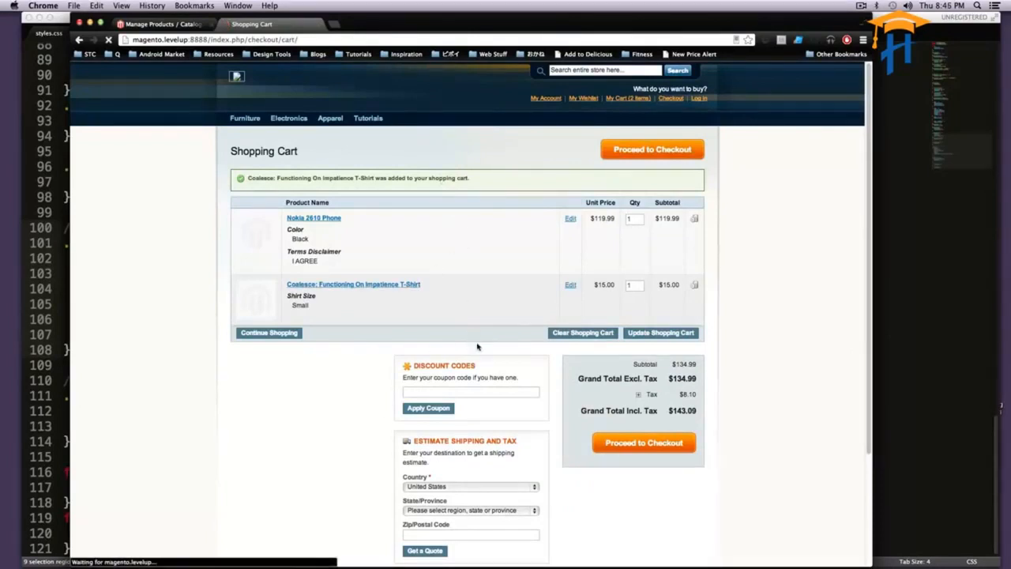
Enter 'Scott is DOPE' as the Front Text and attempt adding to cart without a size.
left_click(354, 284)
type("Scott")
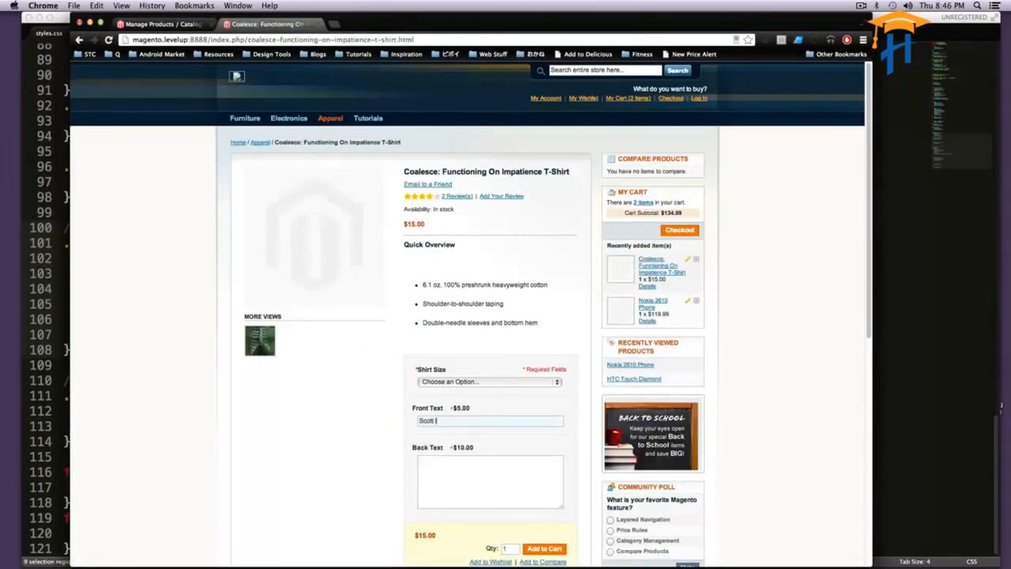
type("is")
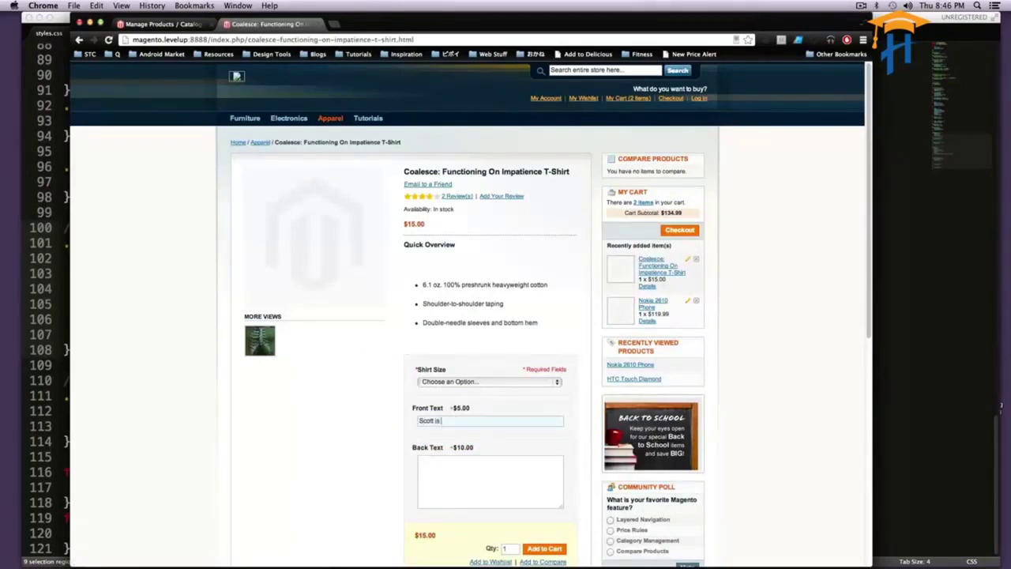
type("DOPE")
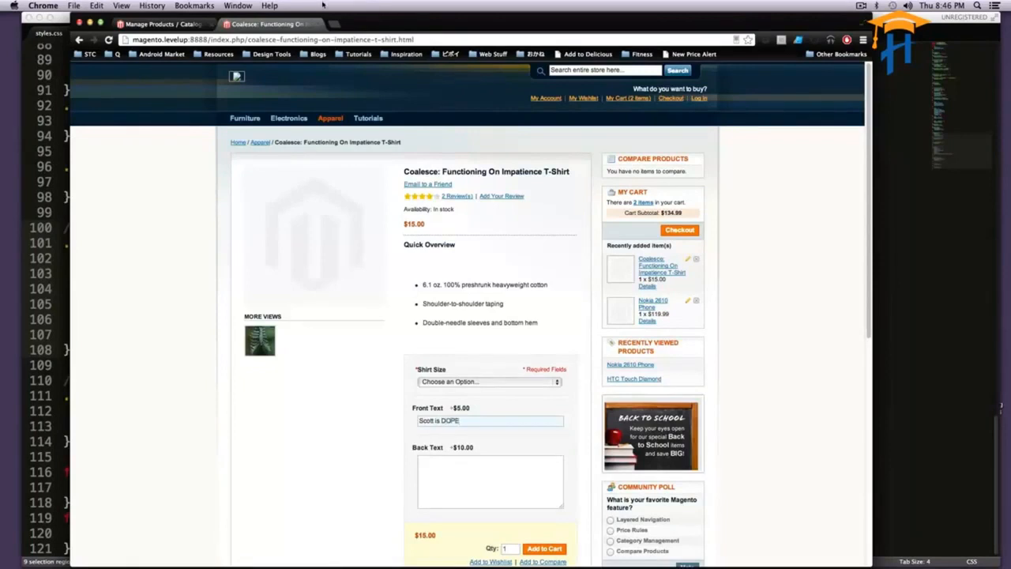
scroll("down", 3)
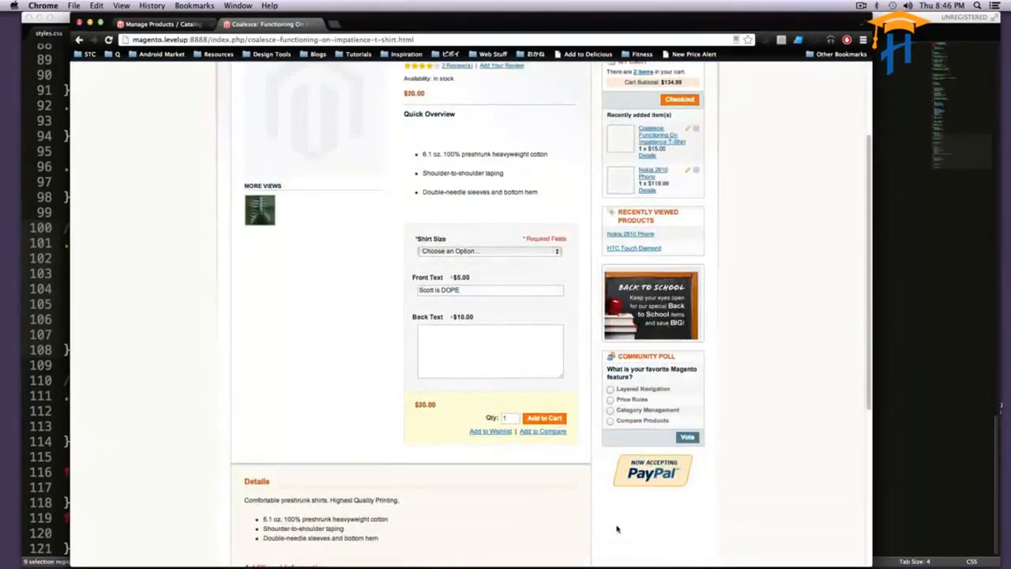
left_click(543, 417)
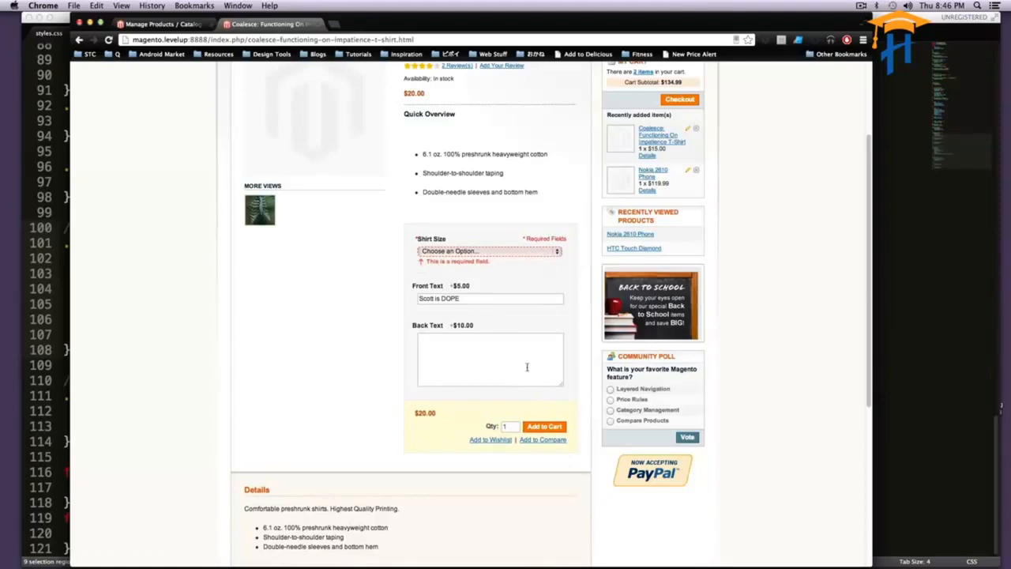
Choose size Medium and add the shirt with front text to the cart at $20.00.
left_click(486, 250)
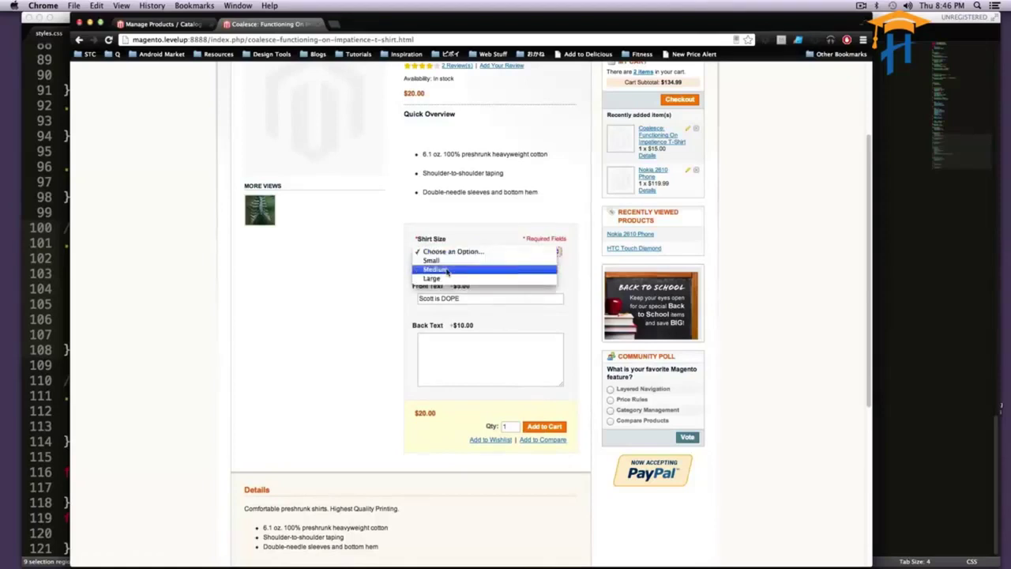
left_click(434, 268)
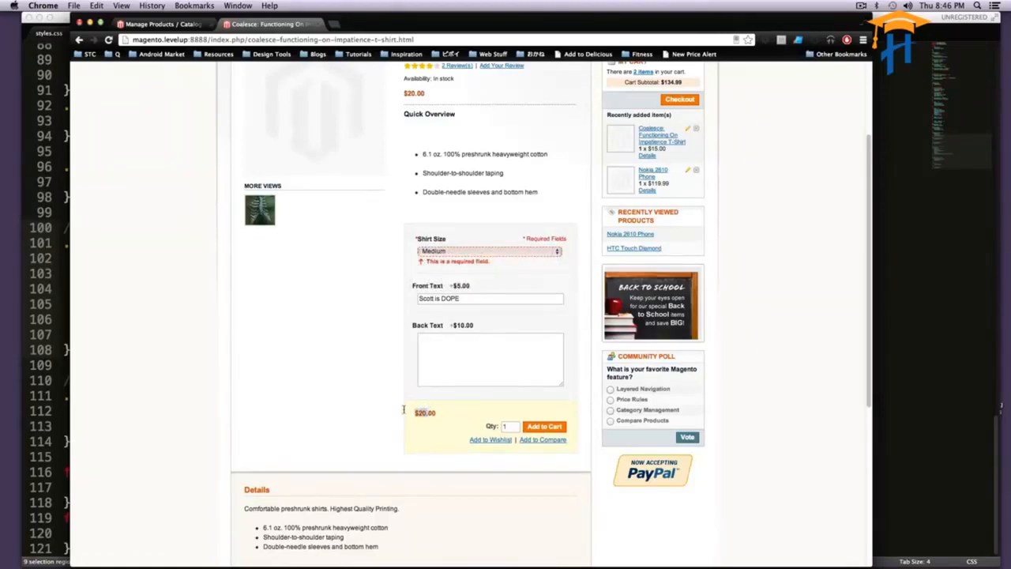
left_click(544, 427)
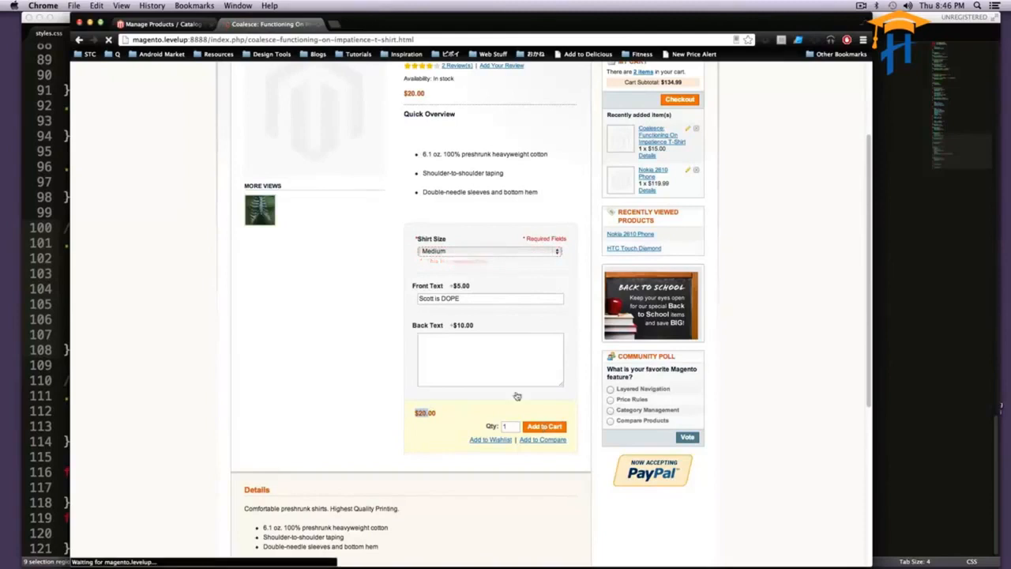
left_click(544, 427)
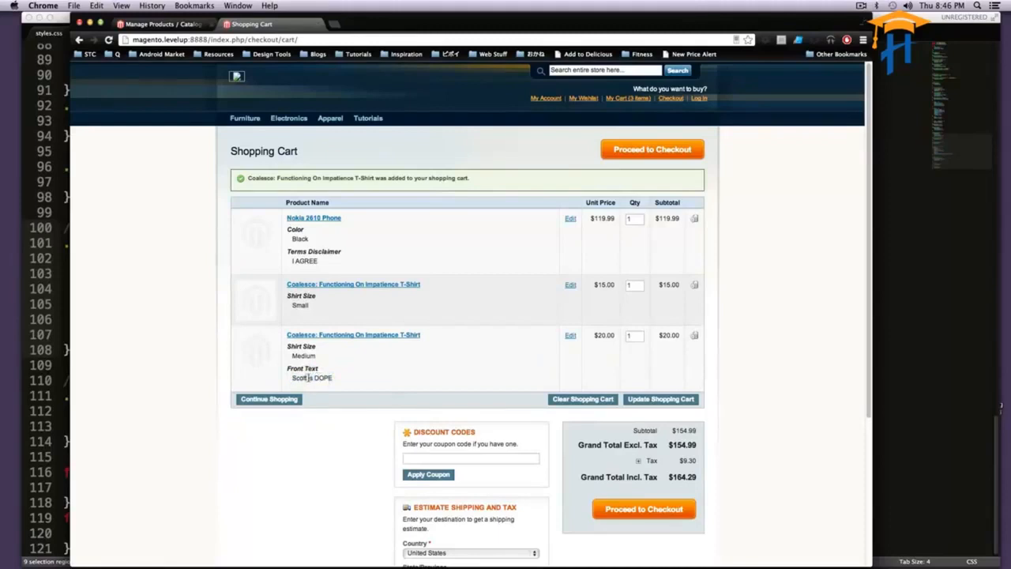
mouse_move(356, 351)
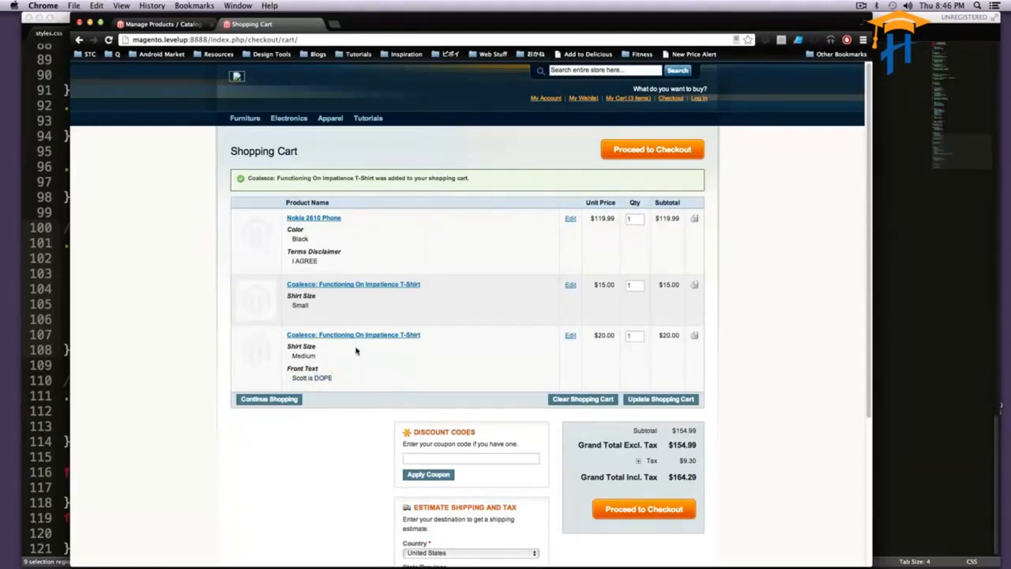
mouse_move(351, 332)
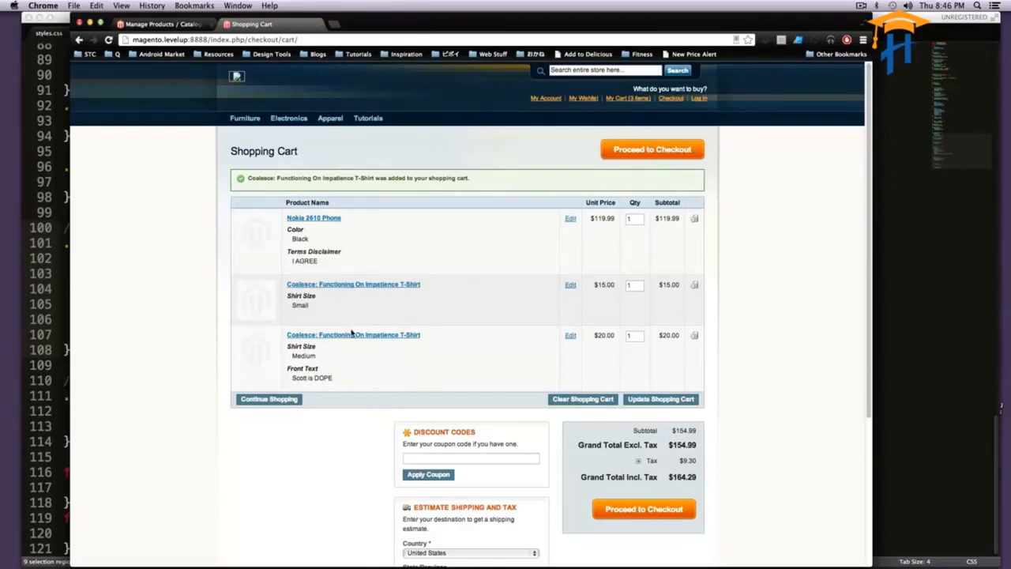
On the T-shirt page choose Large with front text LEVELUPTUTS and back text IS TOTALY AWESOME.
left_click(354, 335)
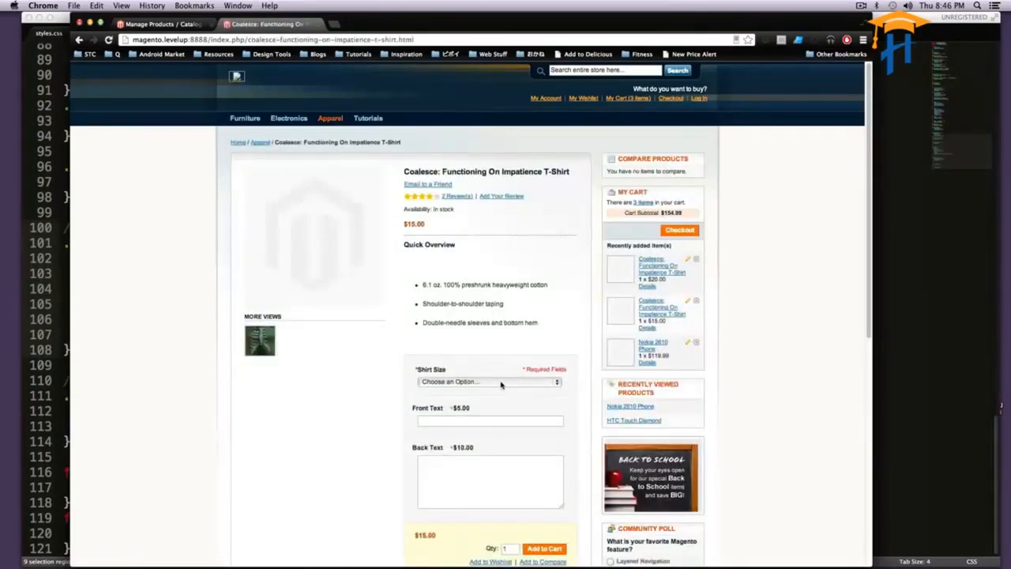
left_click(486, 381)
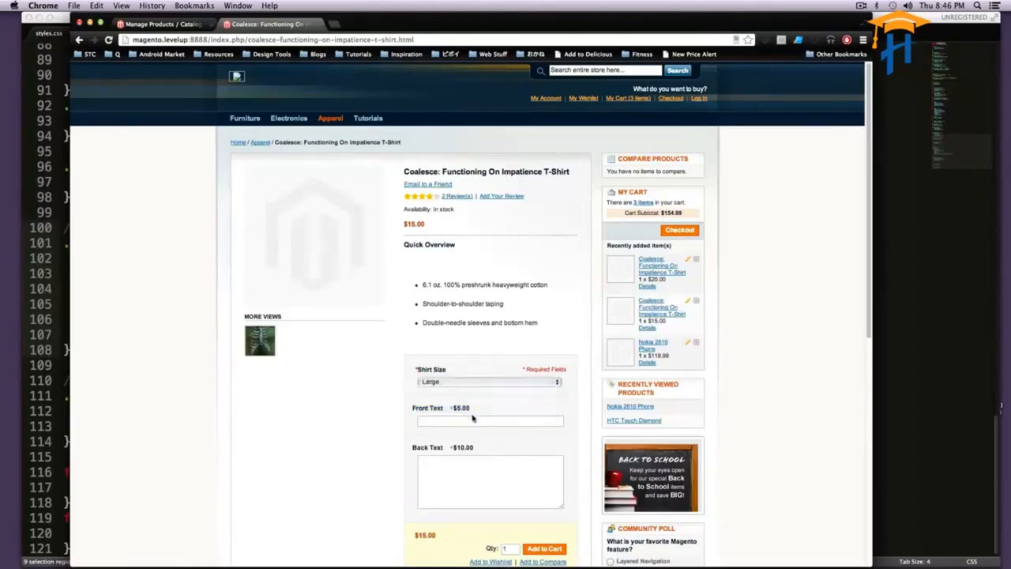
scroll("down", 3)
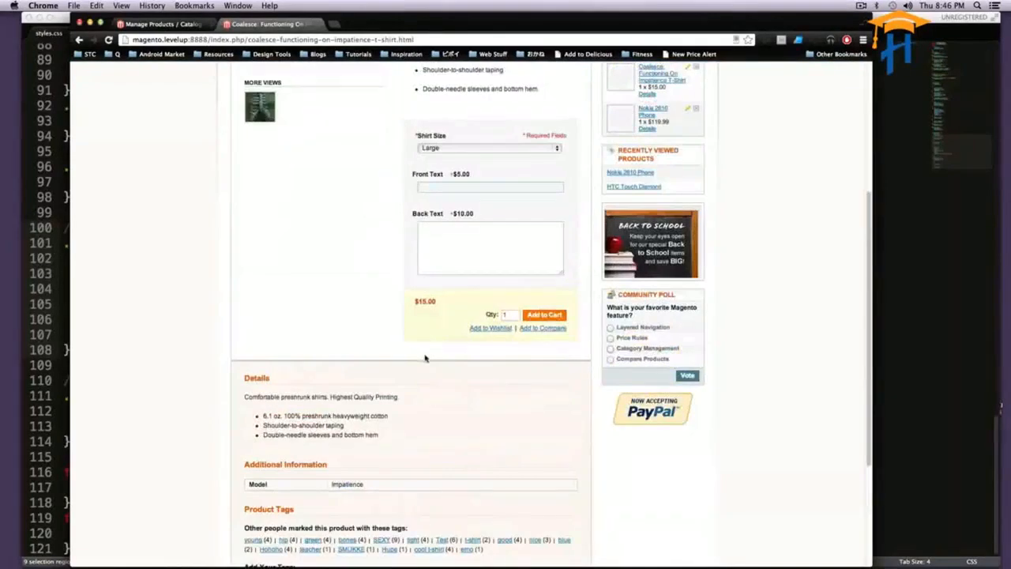
type("LEVELUP")
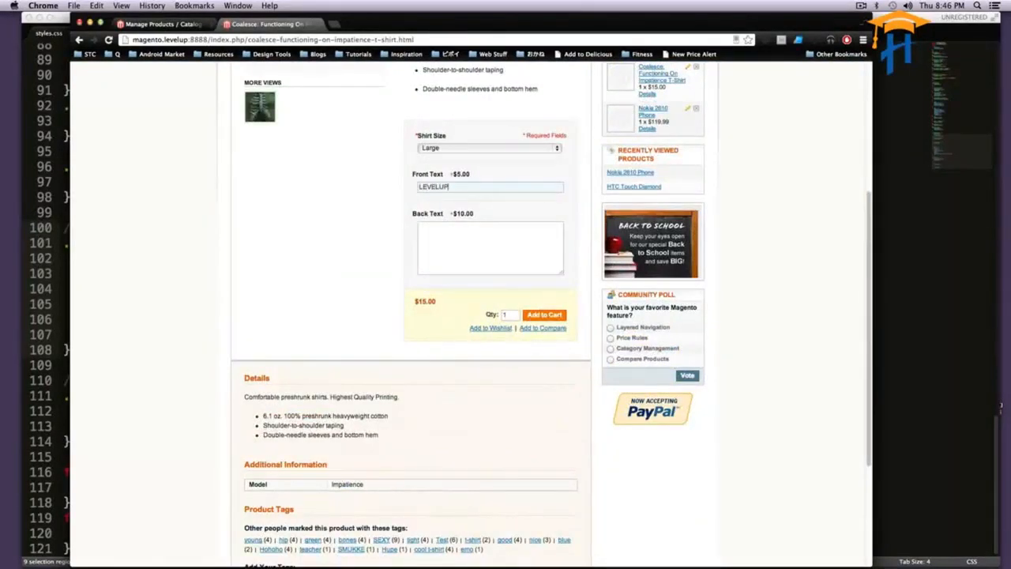
left_click(490, 245)
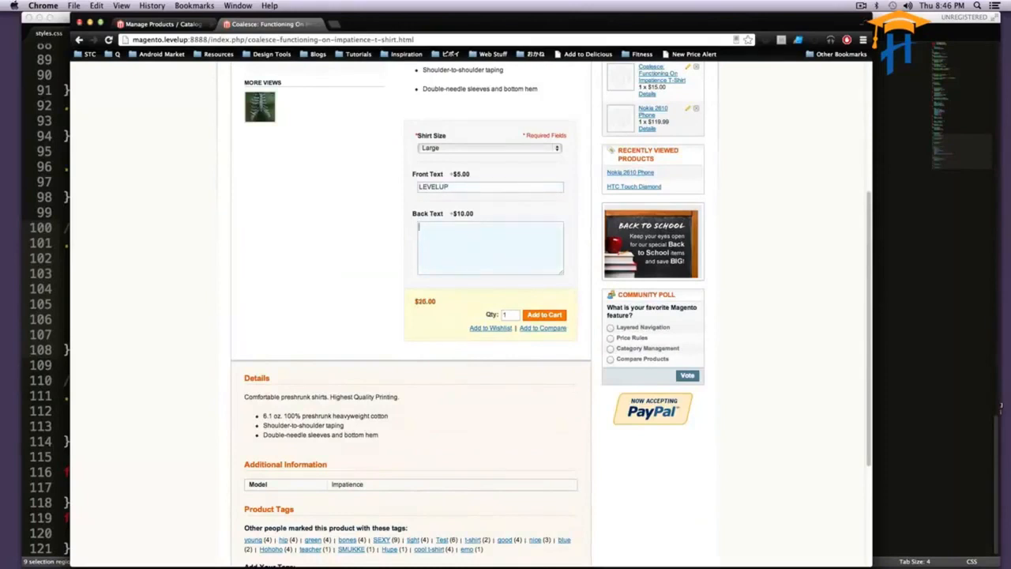
type("TUTS")
type("IS")
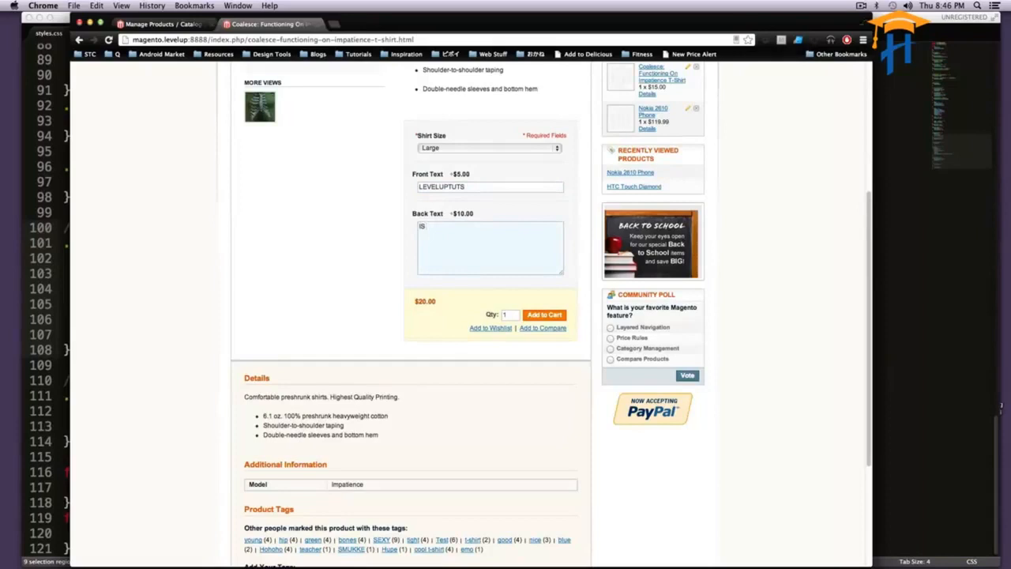
type("TOTALY")
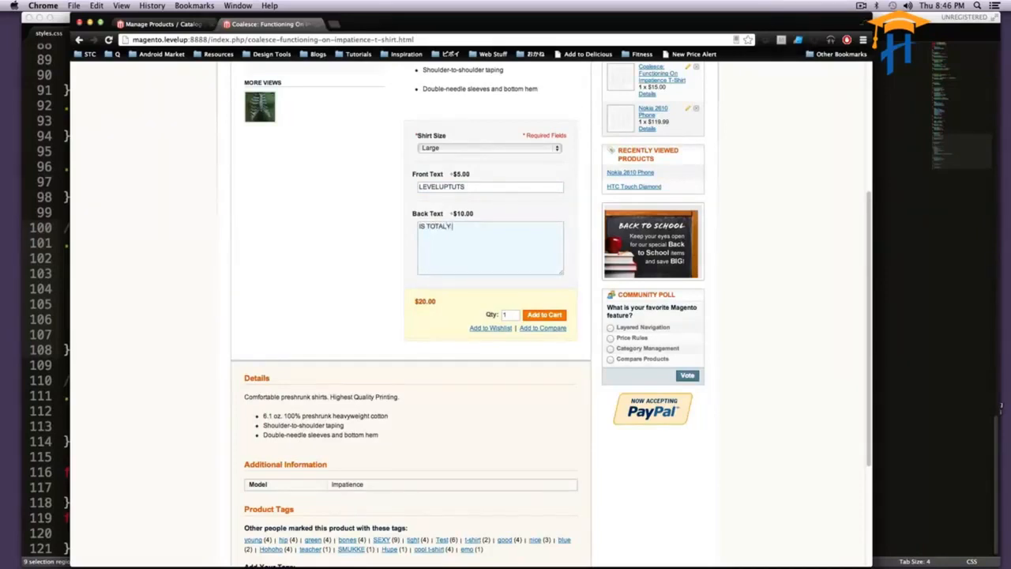
type("AWESOME")
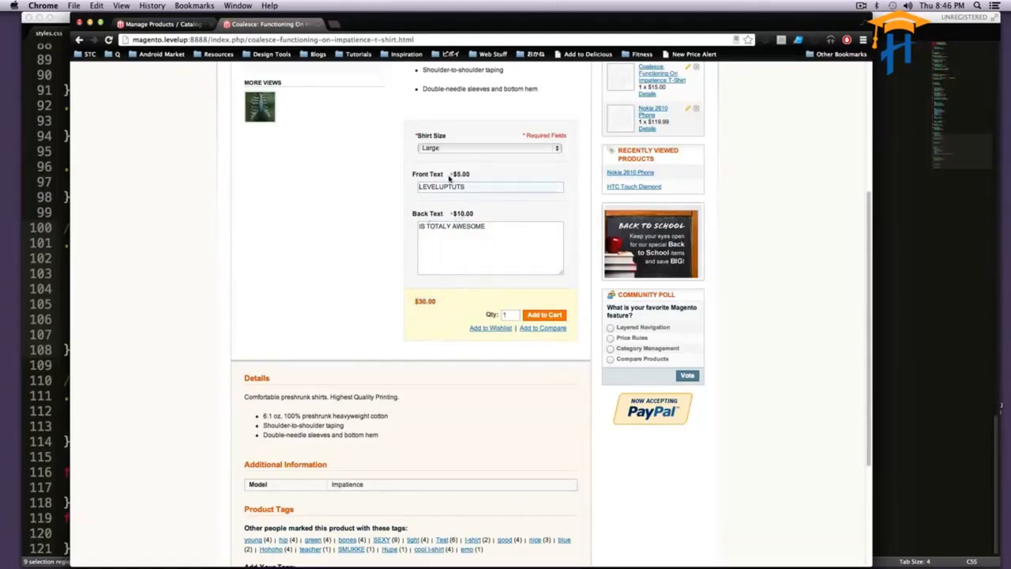
Add the customized large shirt to the cart as a $30.00 line.
left_click(543, 314)
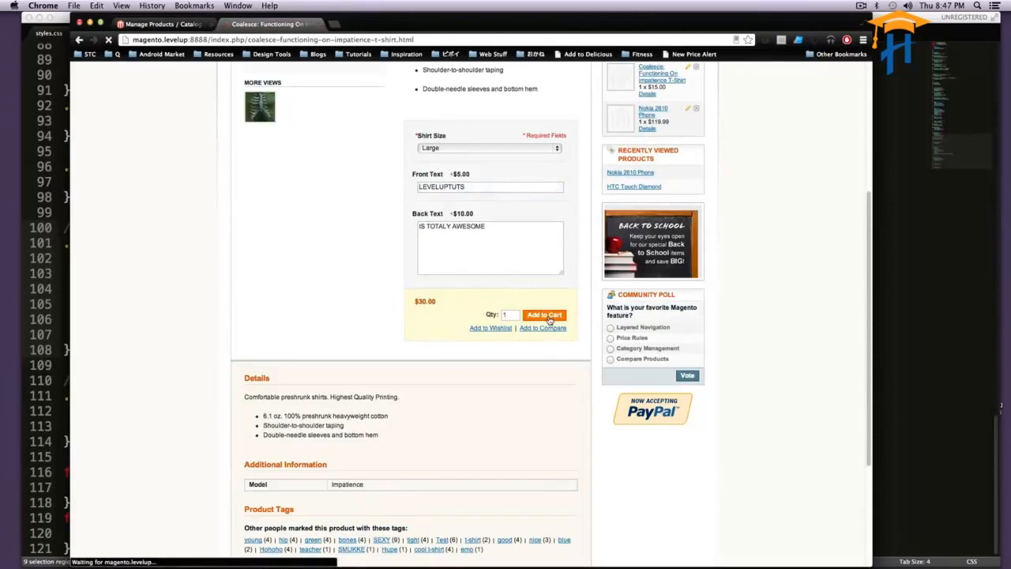
left_click(544, 314)
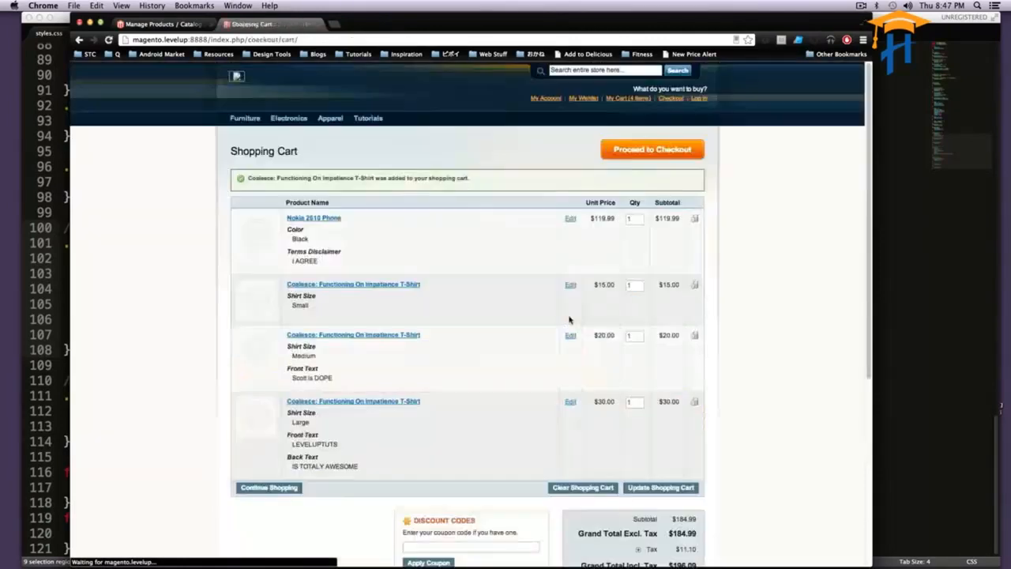
left_click_drag(568, 319, 405, 419)
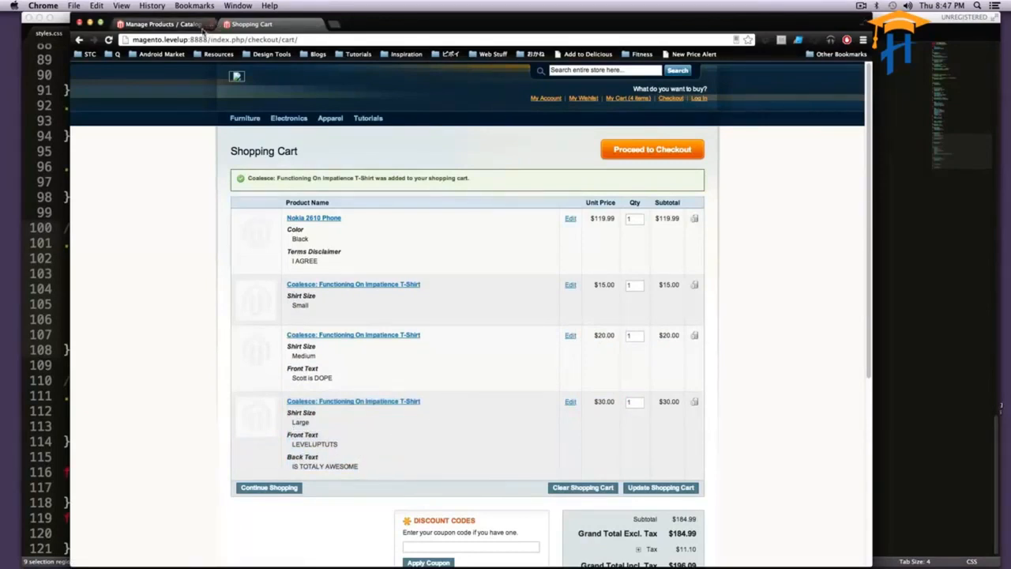
Back in admin, edit the T-shirt's Custom Options and add a new option of input type Date.
left_click(161, 23)
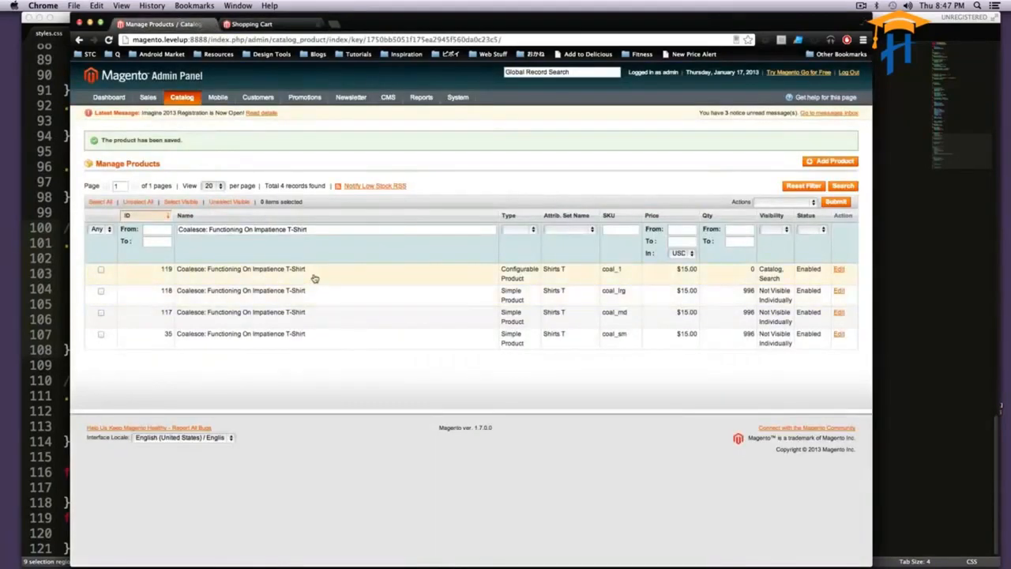
left_click(837, 268)
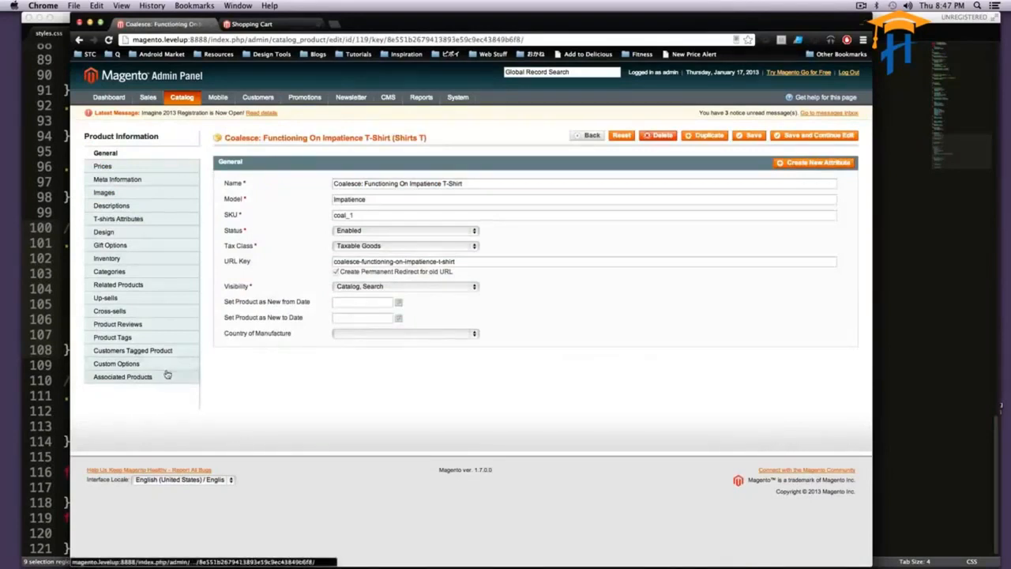
left_click(116, 362)
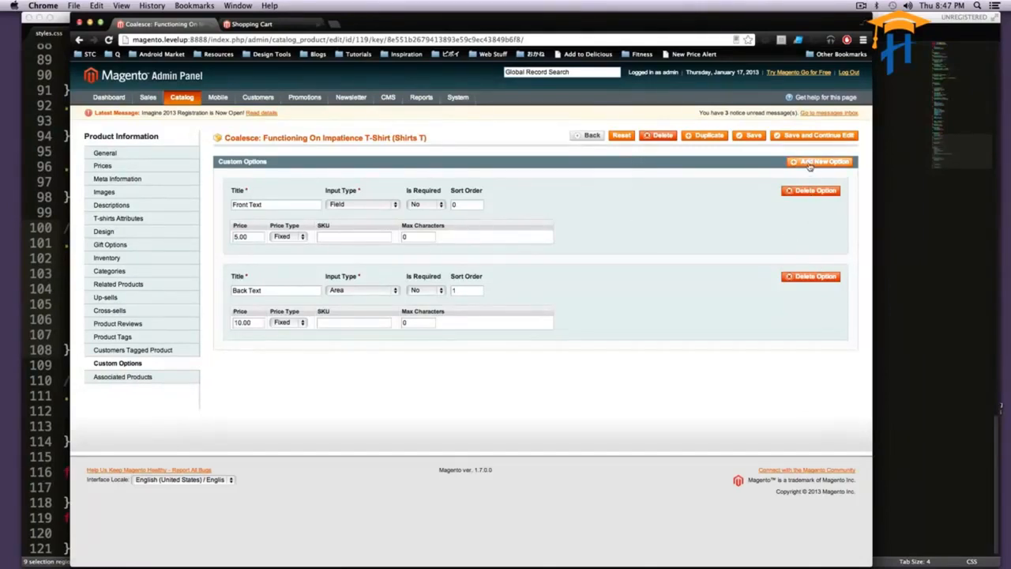
left_click(818, 161)
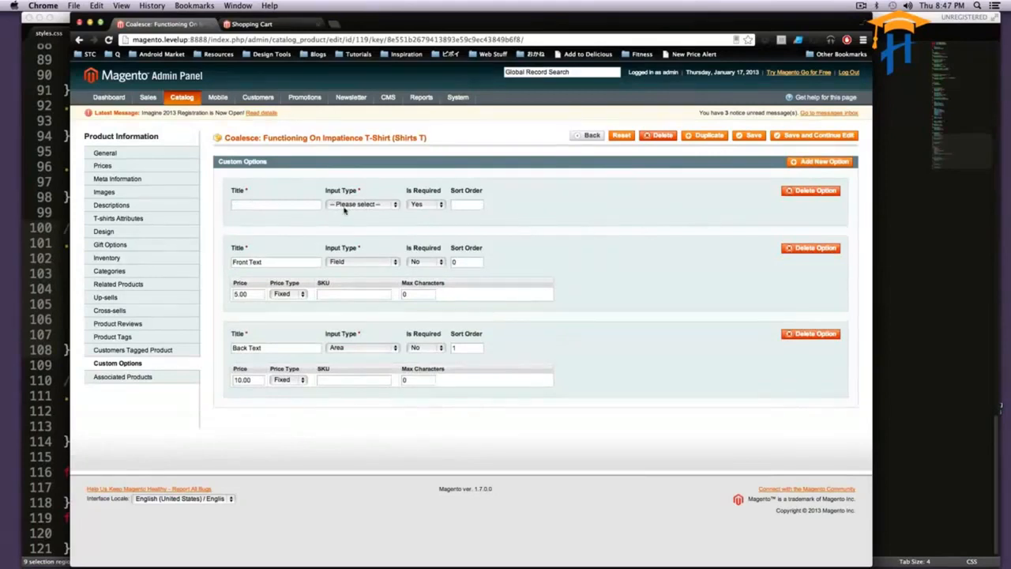
left_click(360, 204)
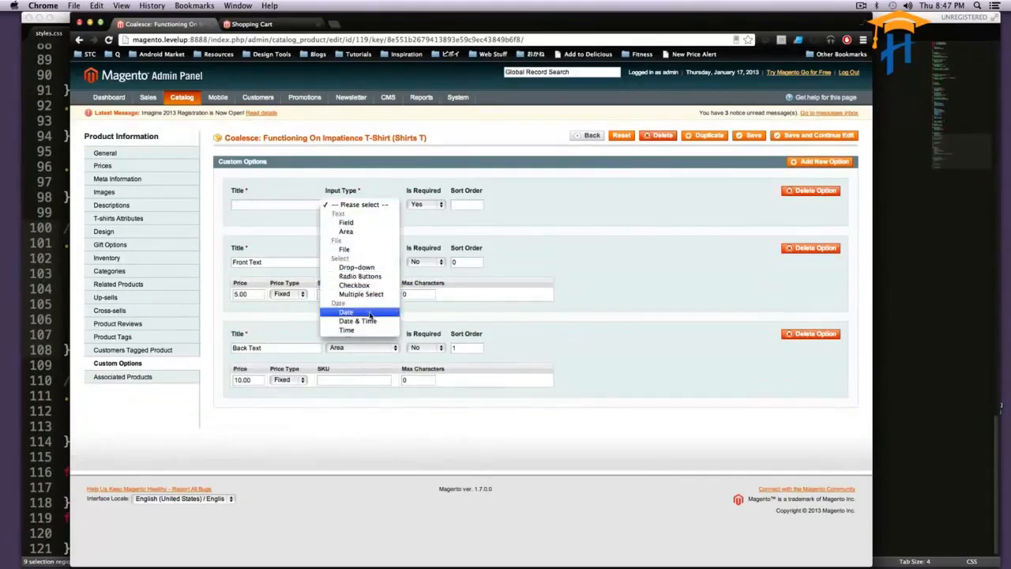
mouse_move(345, 313)
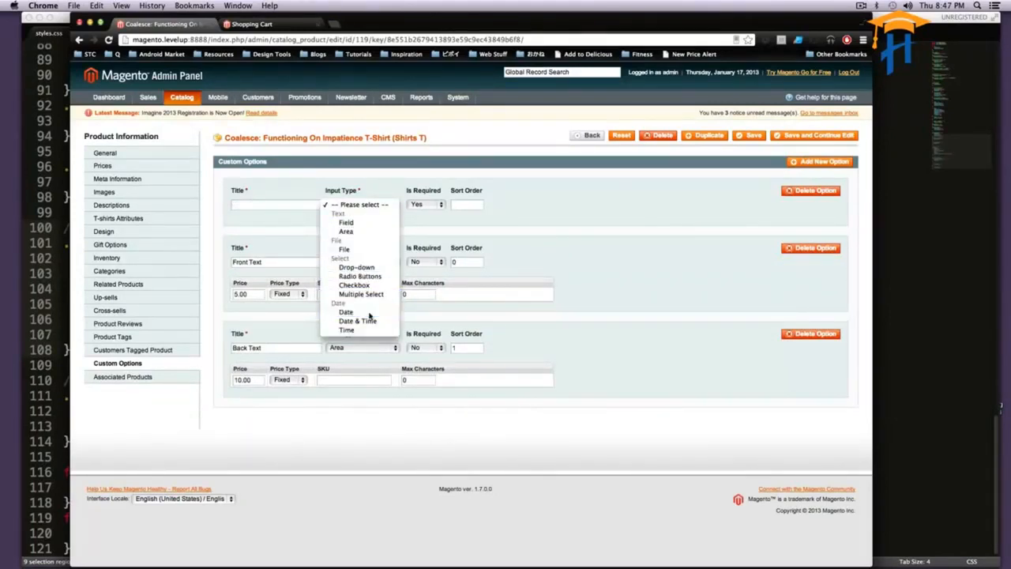
left_click(344, 312)
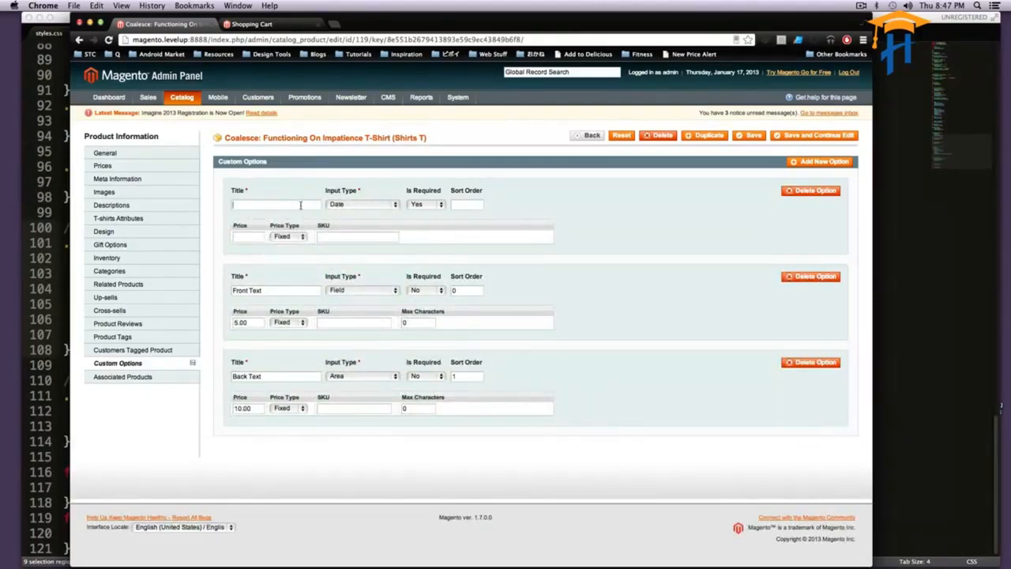
Title it Rush Pick Up Date with sort order 2 and a Fixed price of 5, and save.
type("Pick Up")
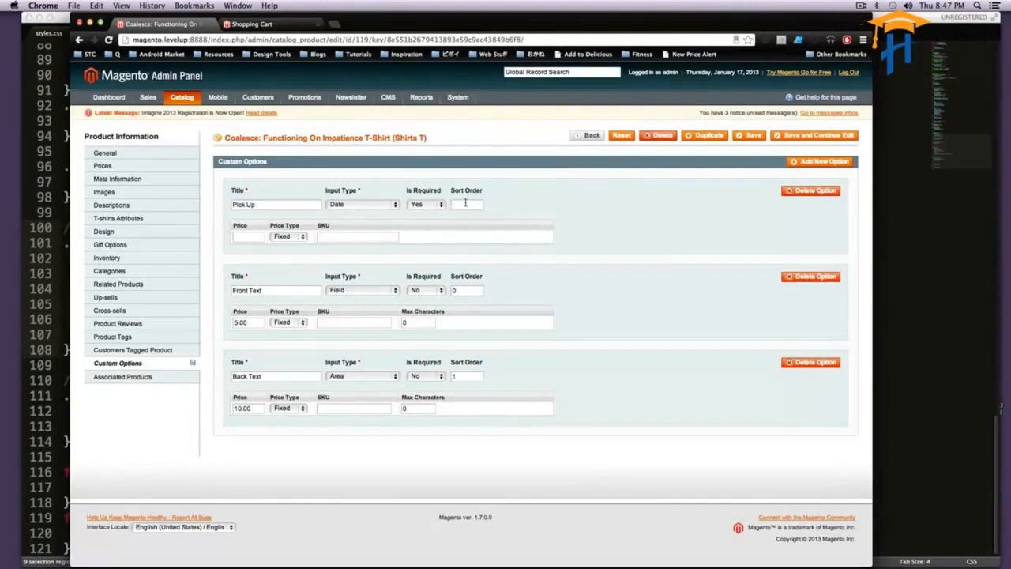
left_click(287, 237)
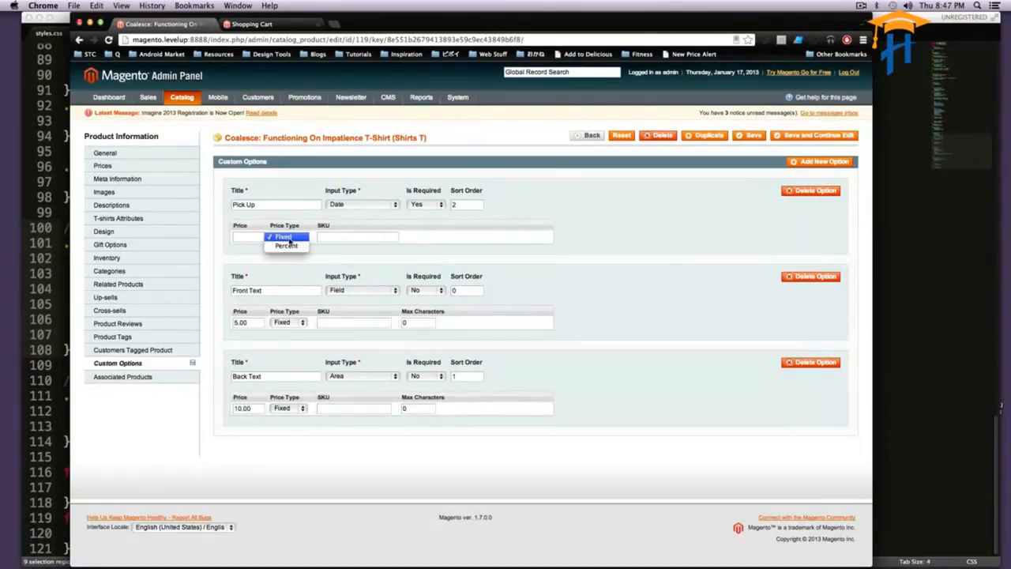
left_click(283, 237)
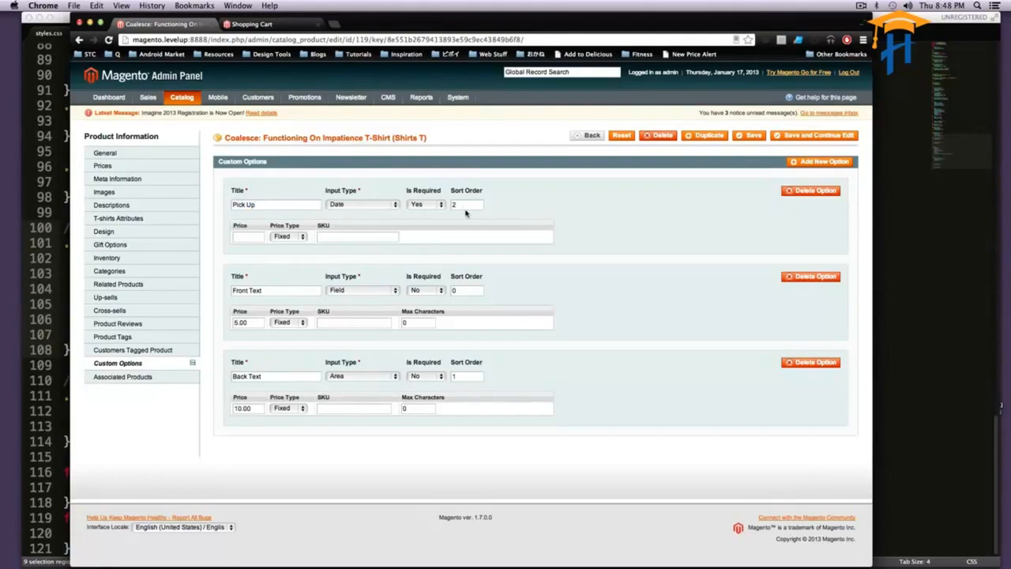
mouse_move(287, 195)
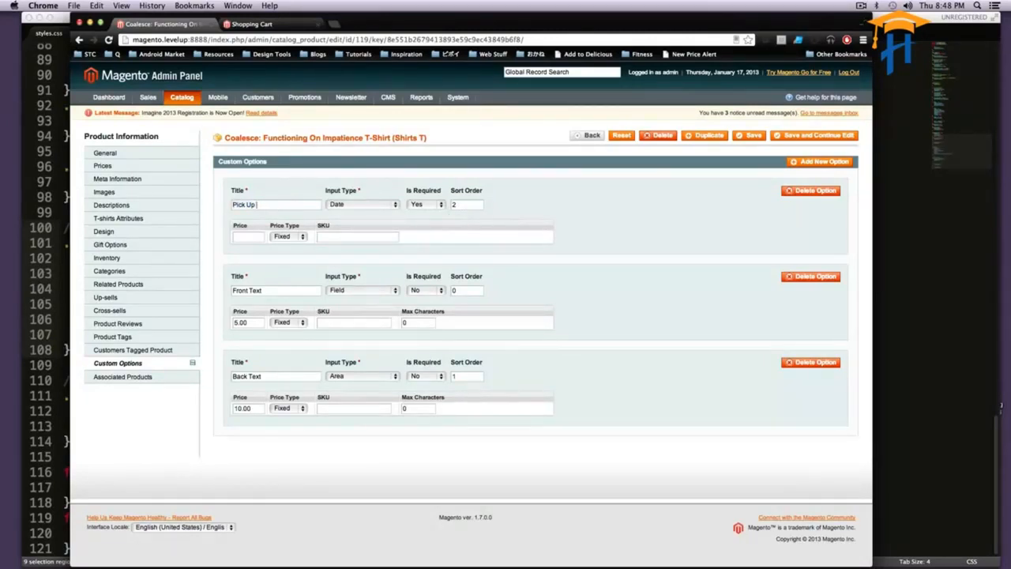
type("Date")
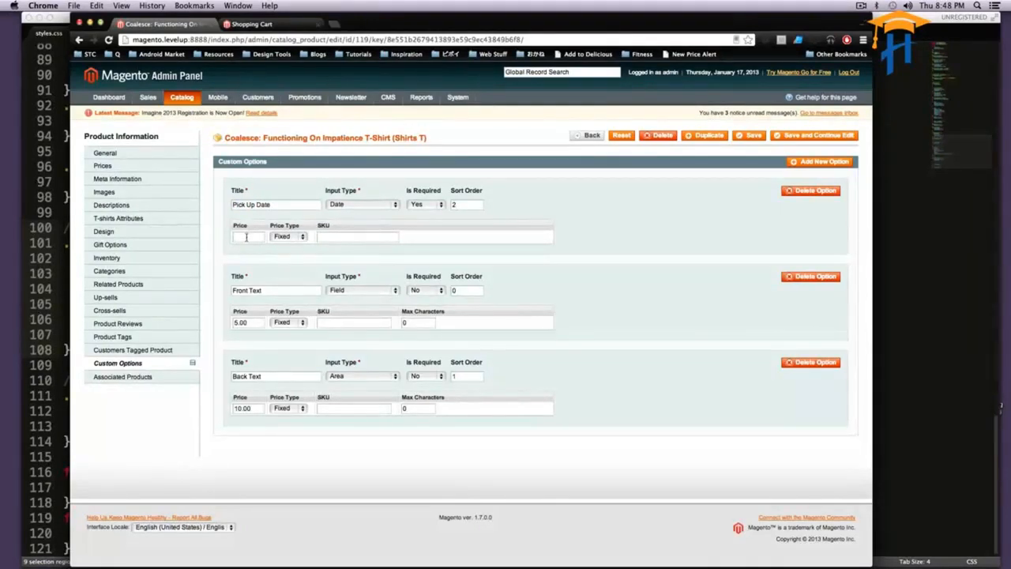
type("5")
type("Rush ")
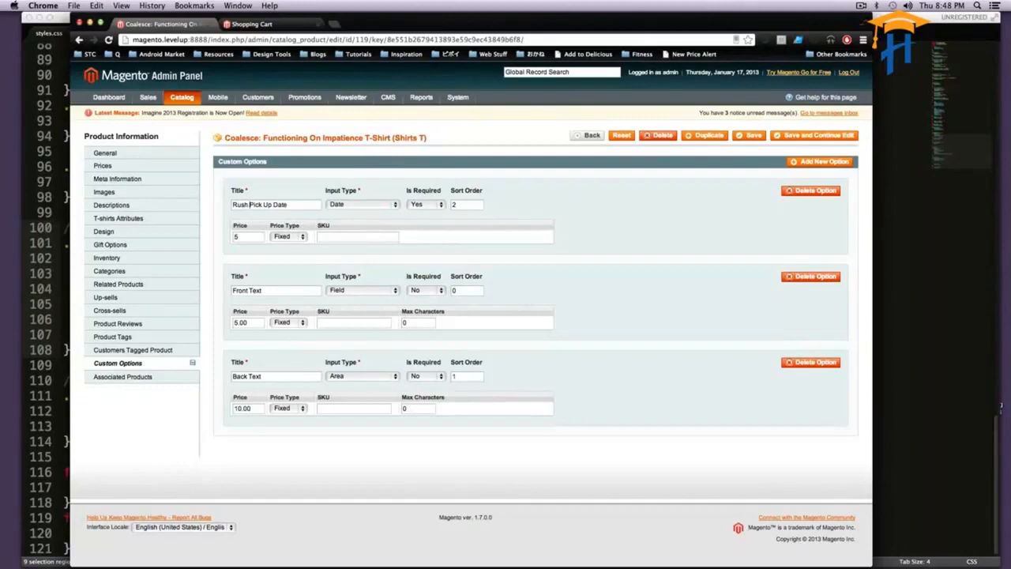
mouse_move(619, 193)
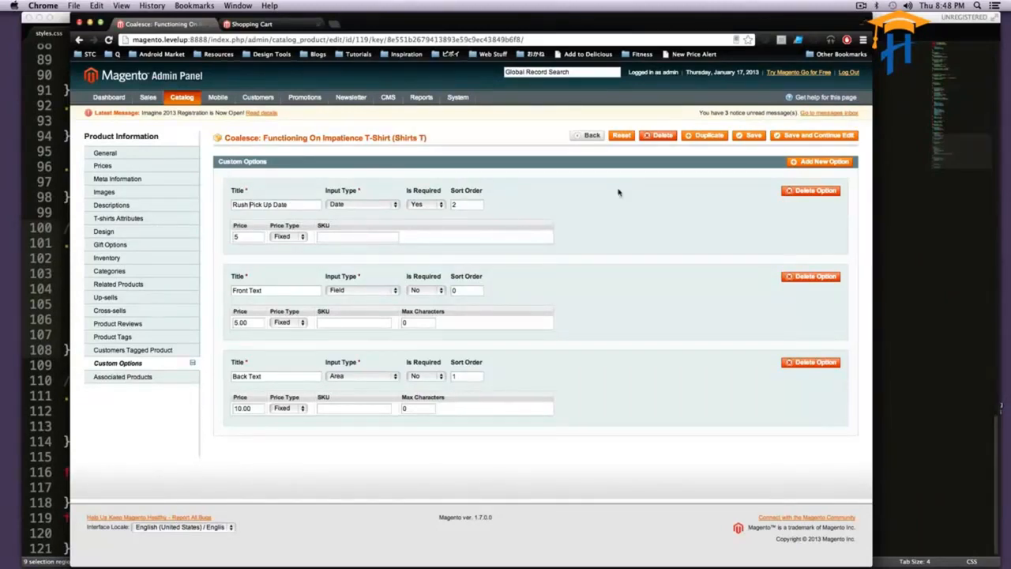
left_click(458, 96)
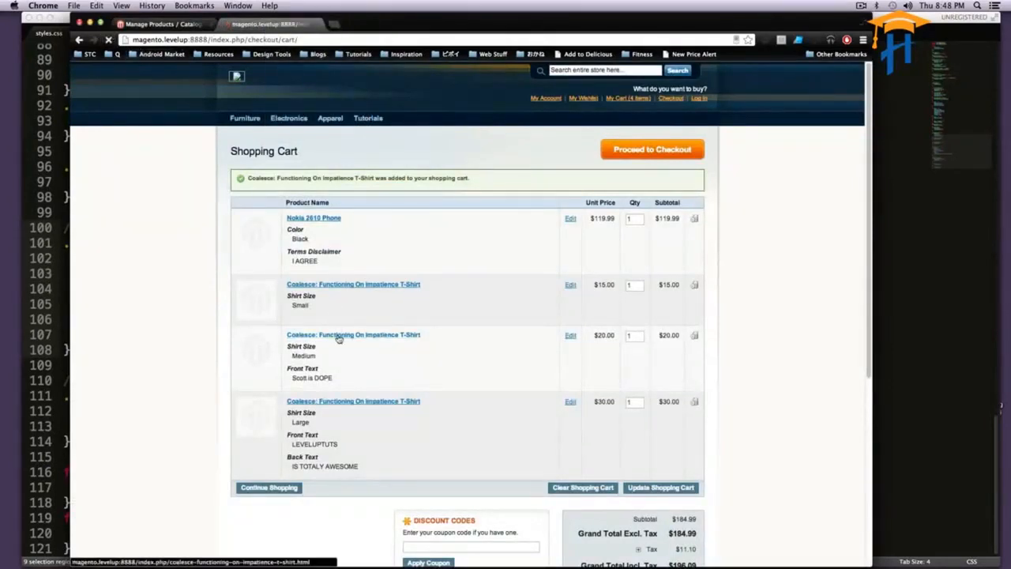
From the cart reopen the T-shirt, then edit it in admin at its Custom Options.
left_click(651, 148)
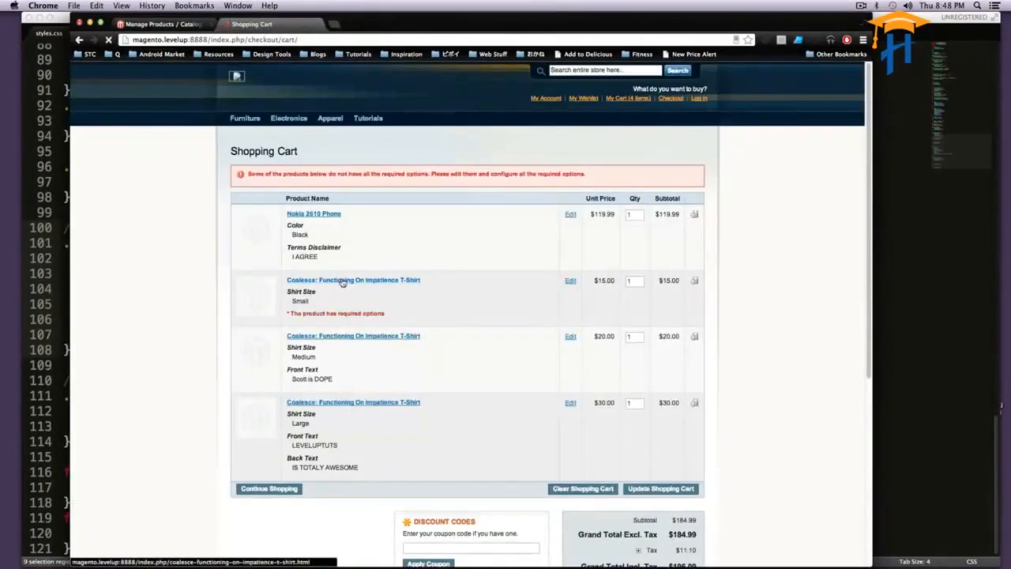
left_click(354, 280)
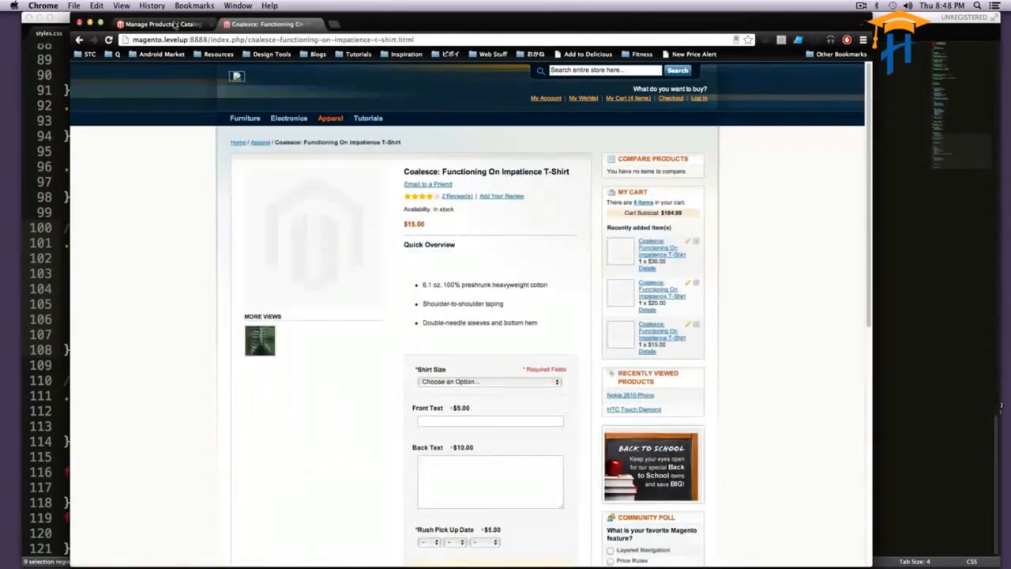
left_click(161, 23)
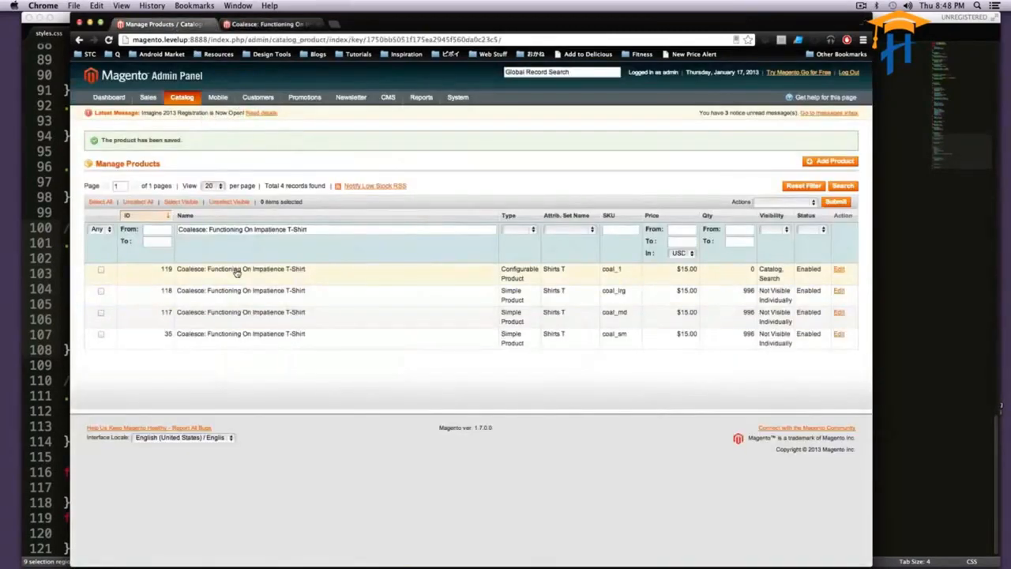
left_click(240, 269)
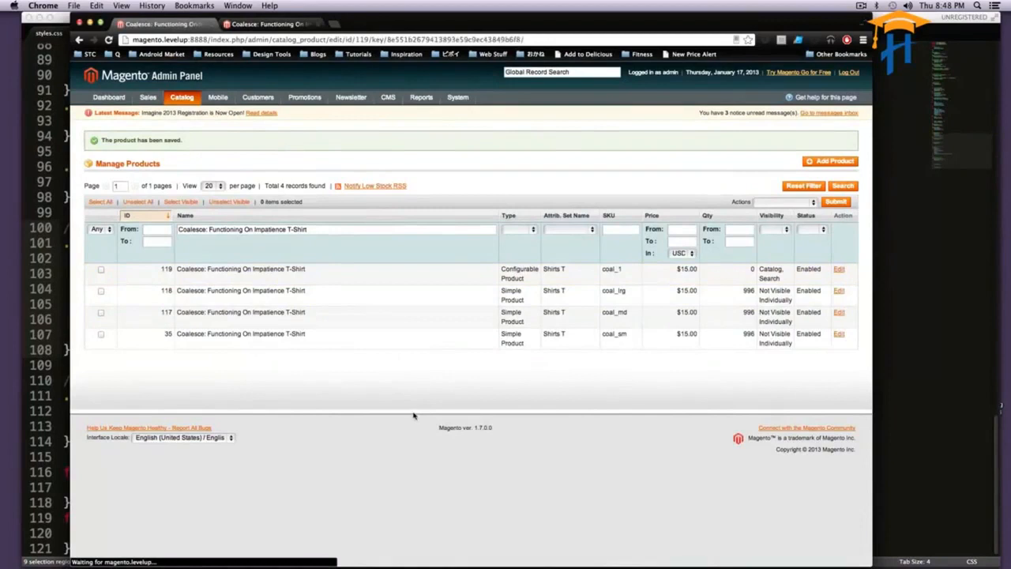
left_click(837, 268)
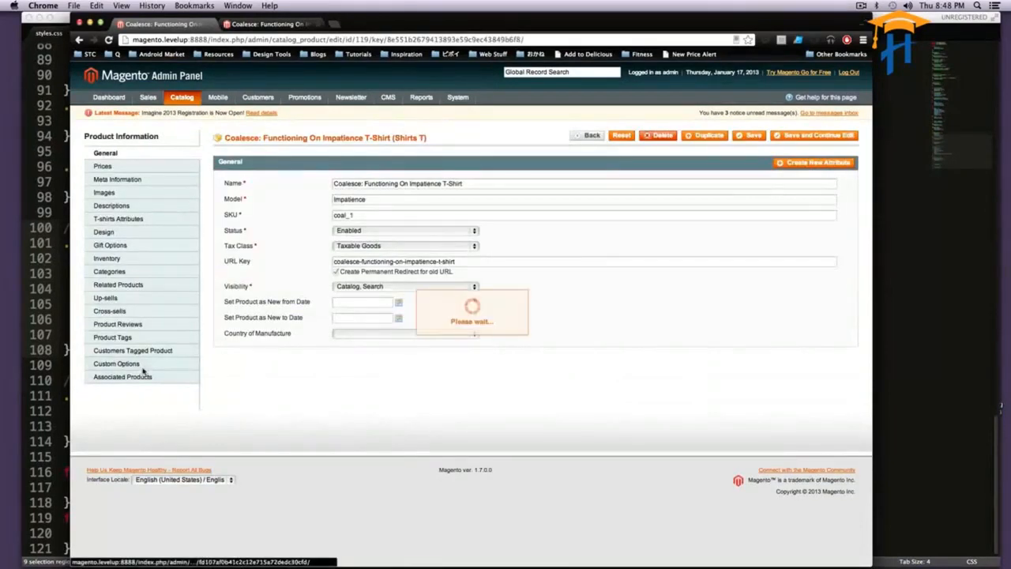
left_click(117, 361)
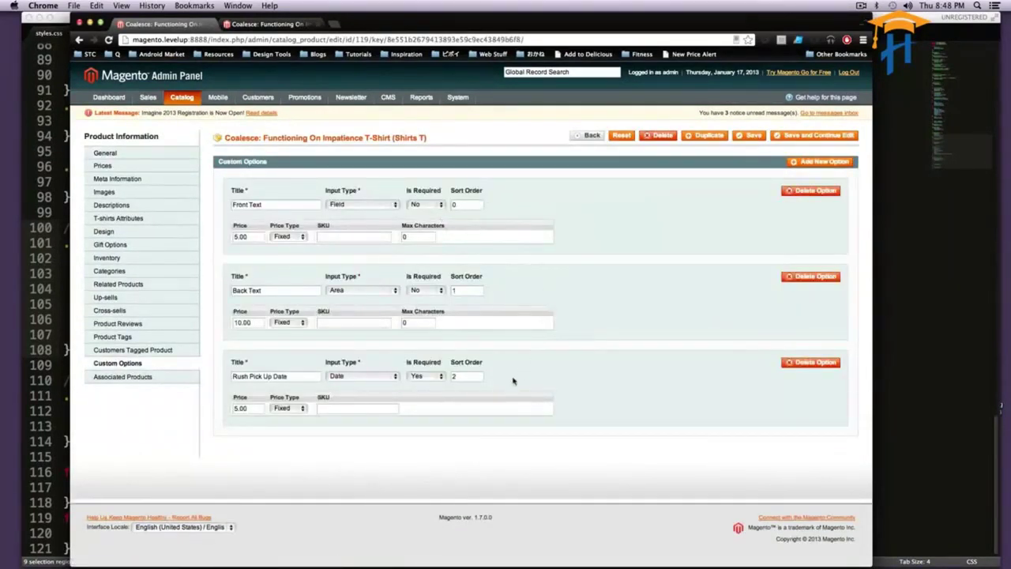
Set the Rush Pick Up Date option's Is Required to No.
left_click(425, 376)
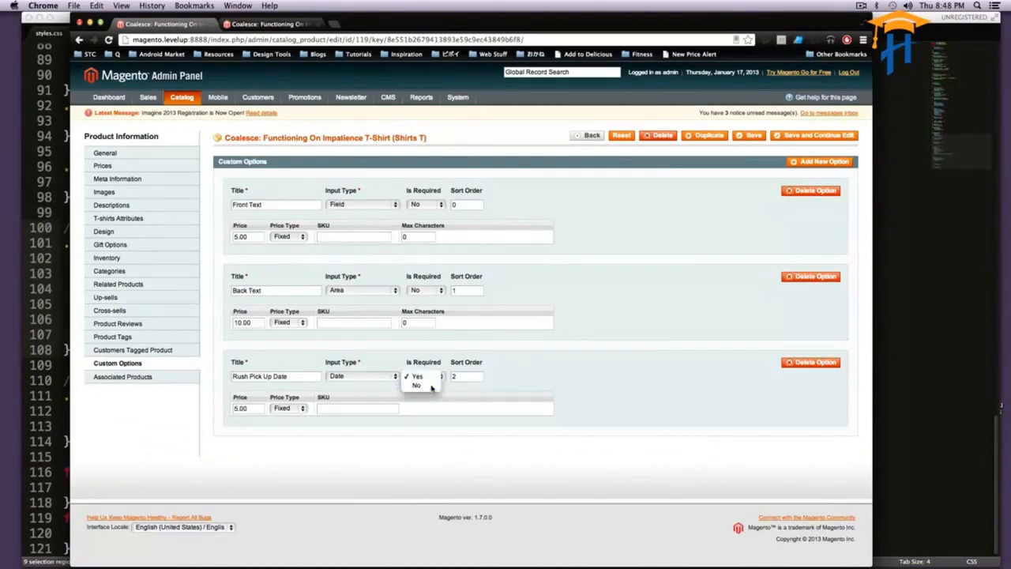
left_click(417, 385)
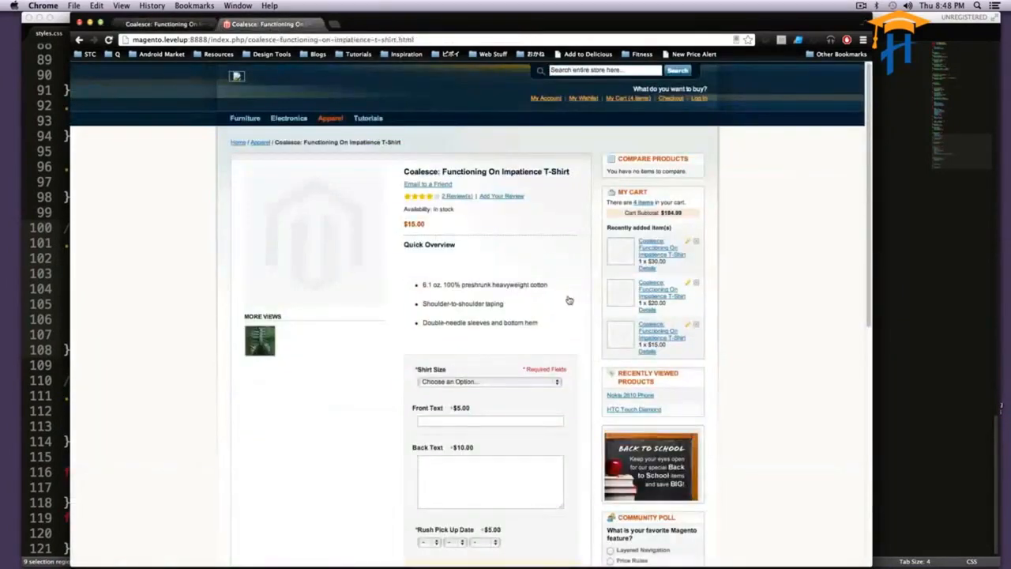
Configure the T-shirt with Rush Pick Up Date 01/20/2013 and size Medium.
left_click(161, 24)
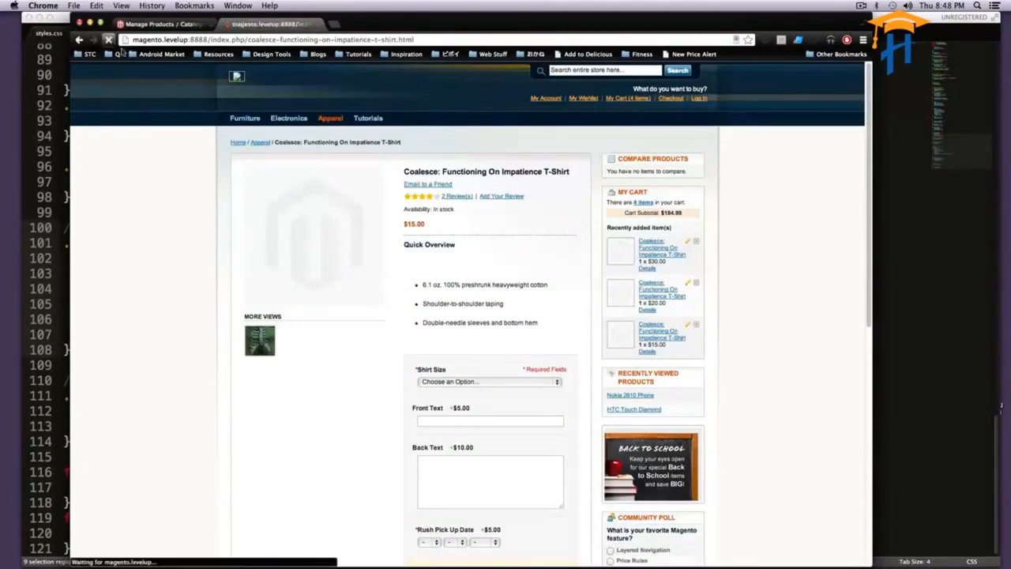
scroll("down", 3)
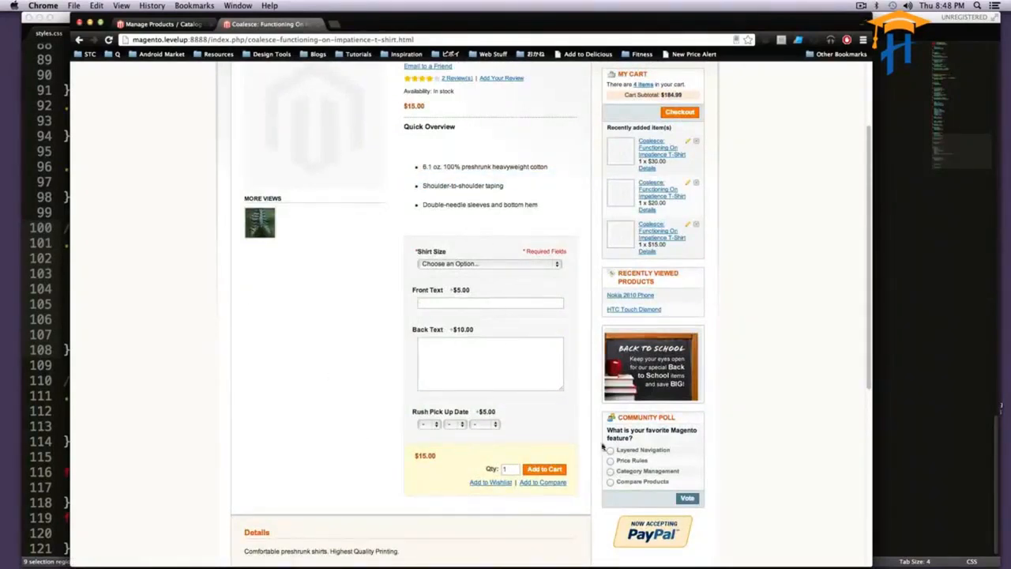
left_click(427, 423)
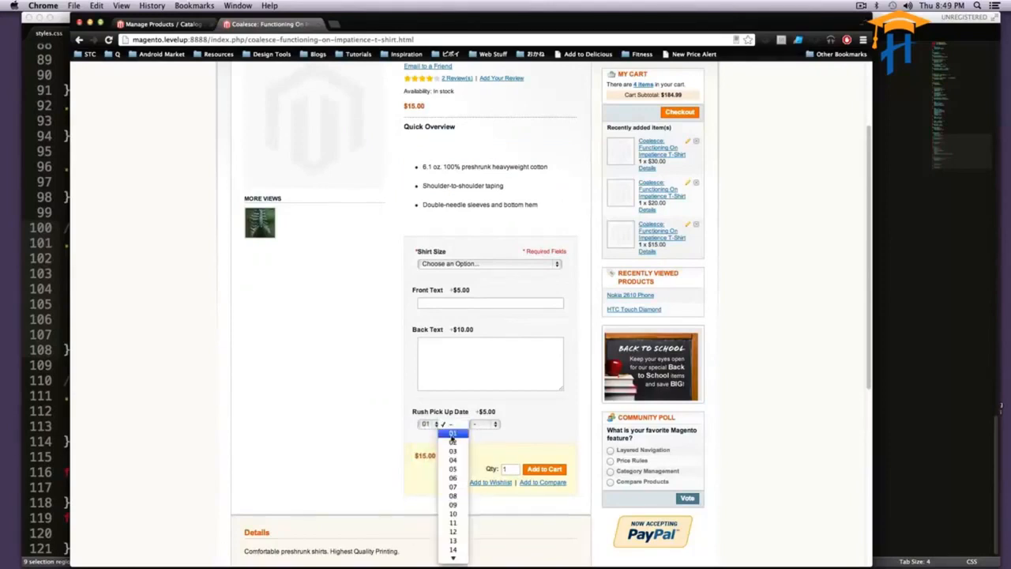
mouse_move(451, 442)
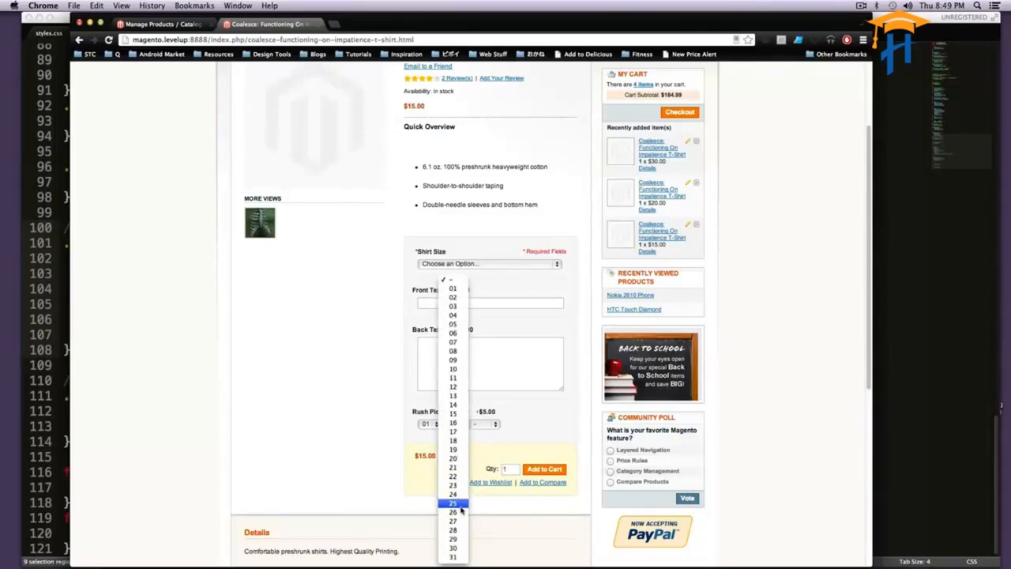
mouse_move(452, 458)
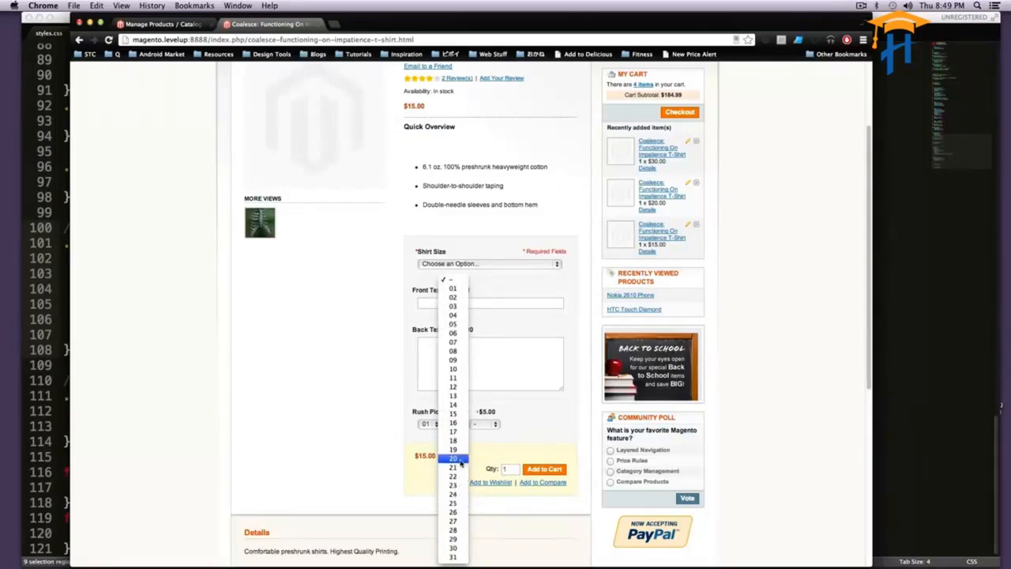
left_click(451, 458)
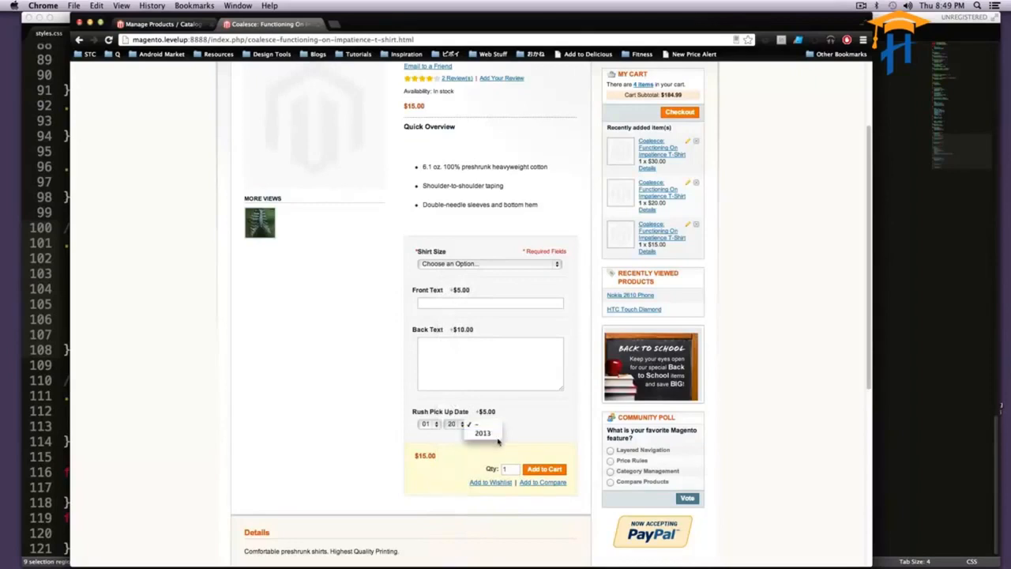
left_click(481, 433)
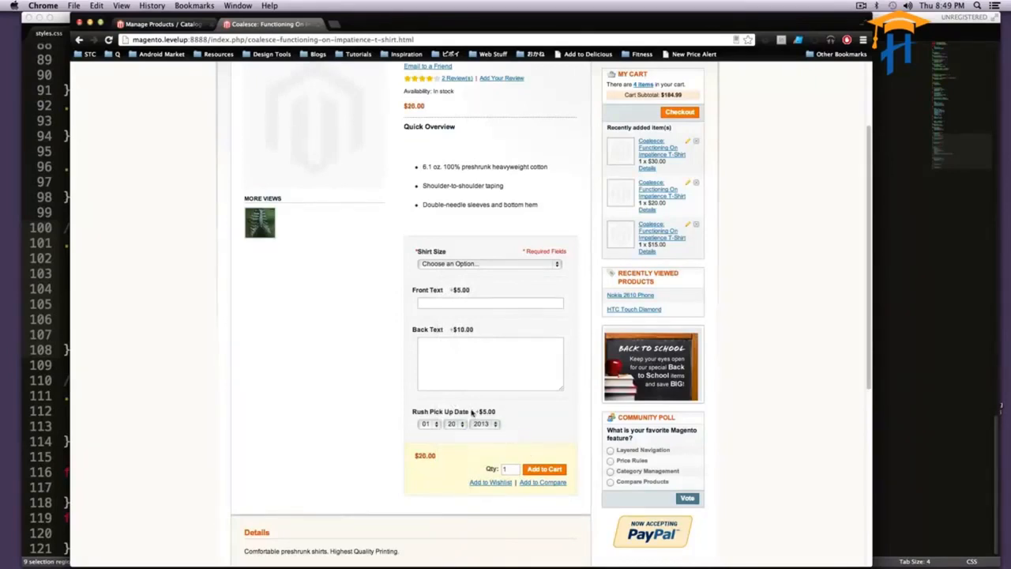
double_click(486, 410)
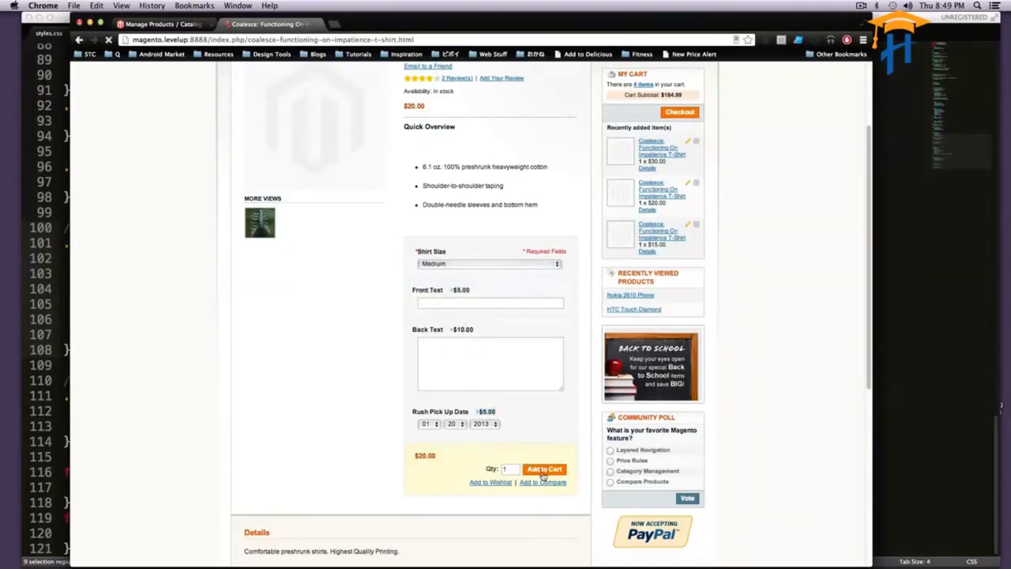
Add the configured T-shirt ($20.00) to the cart and return to the admin product list.
left_click(543, 467)
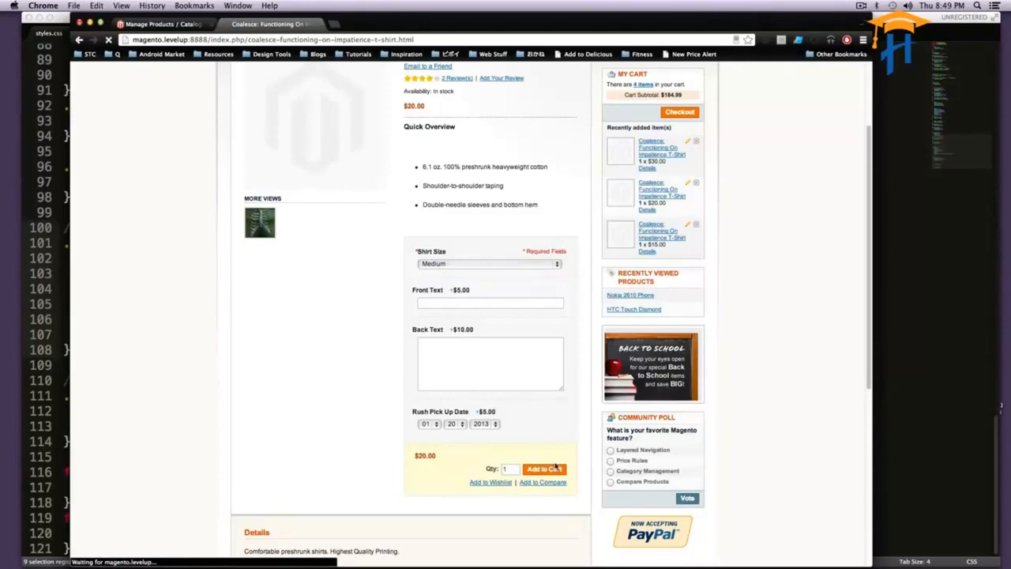
left_click(543, 468)
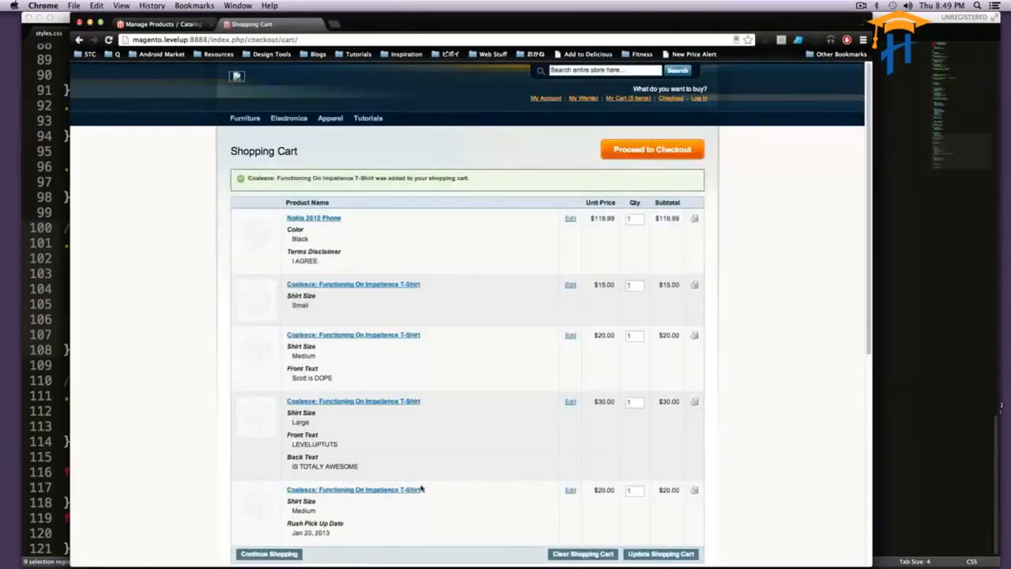
mouse_move(389, 508)
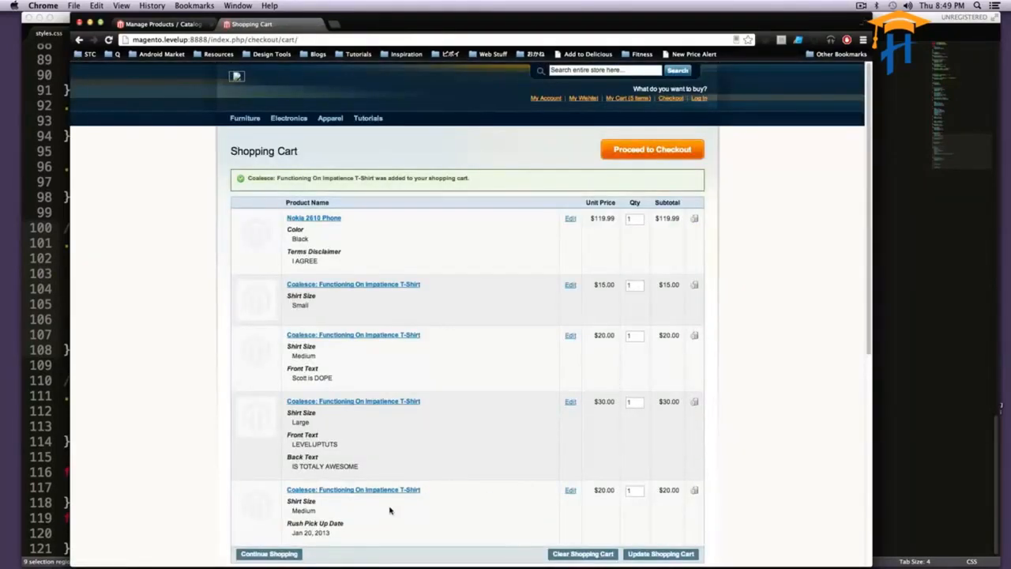
left_click(161, 24)
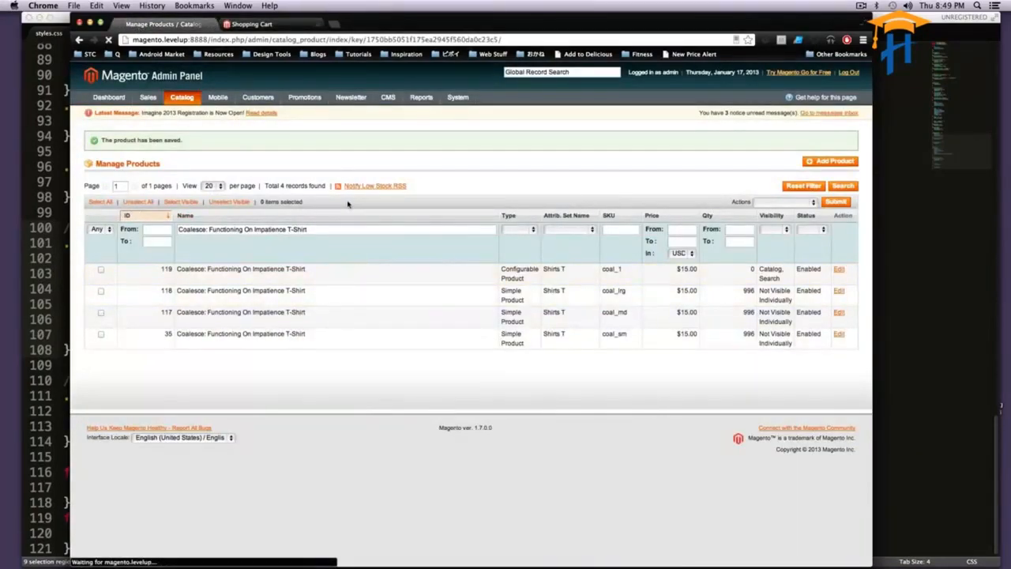
Show the Coalesce t-shirt's Custom Options: Front Text, Back Text, Rush Pick Up Date.
left_click(839, 269)
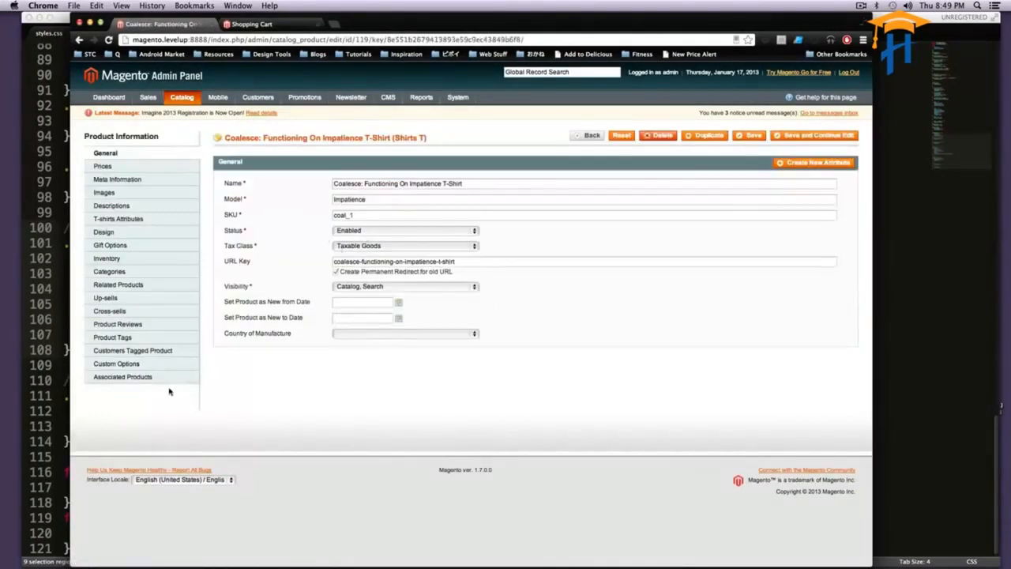
left_click(117, 361)
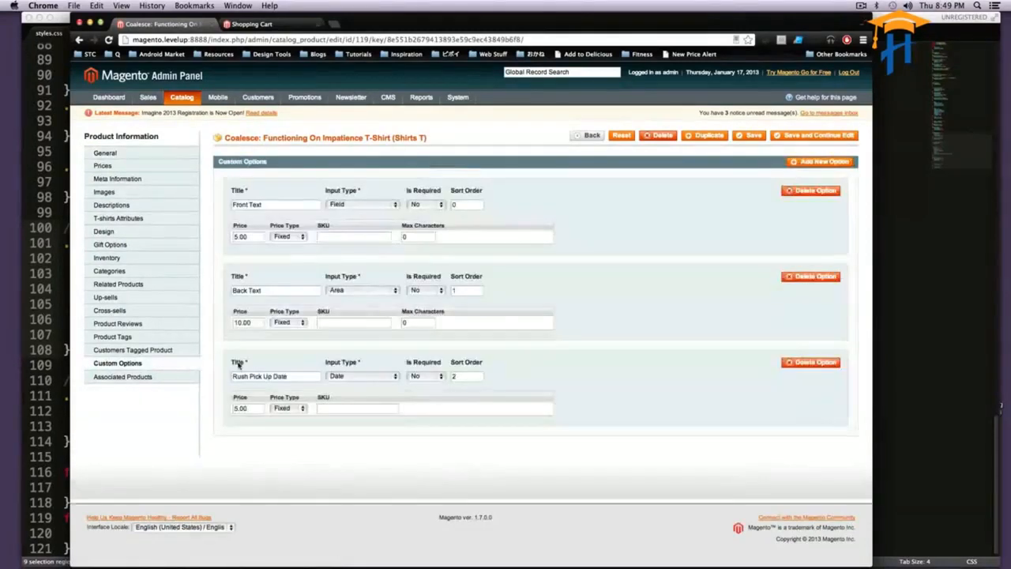
mouse_move(598, 259)
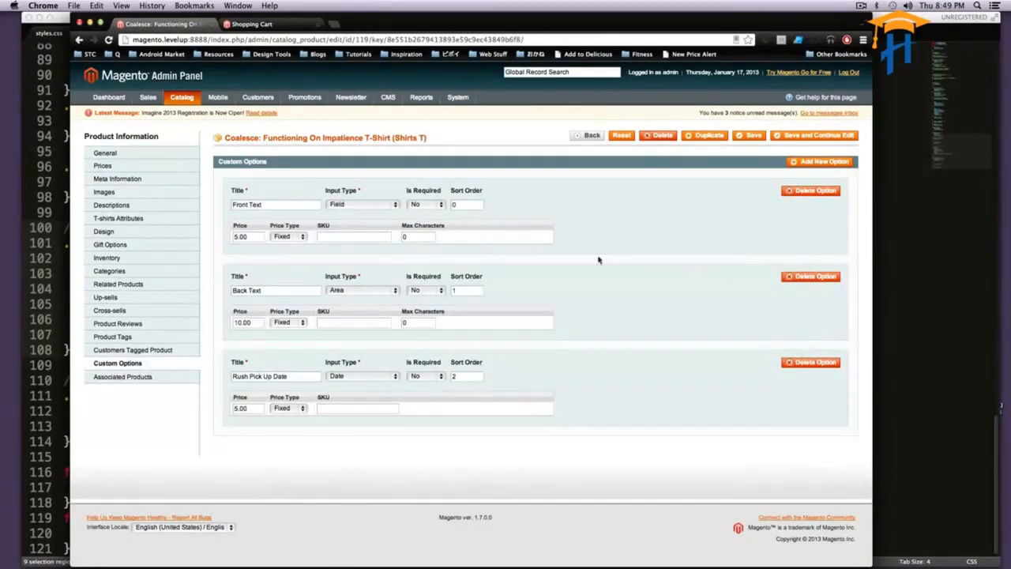
mouse_move(398, 174)
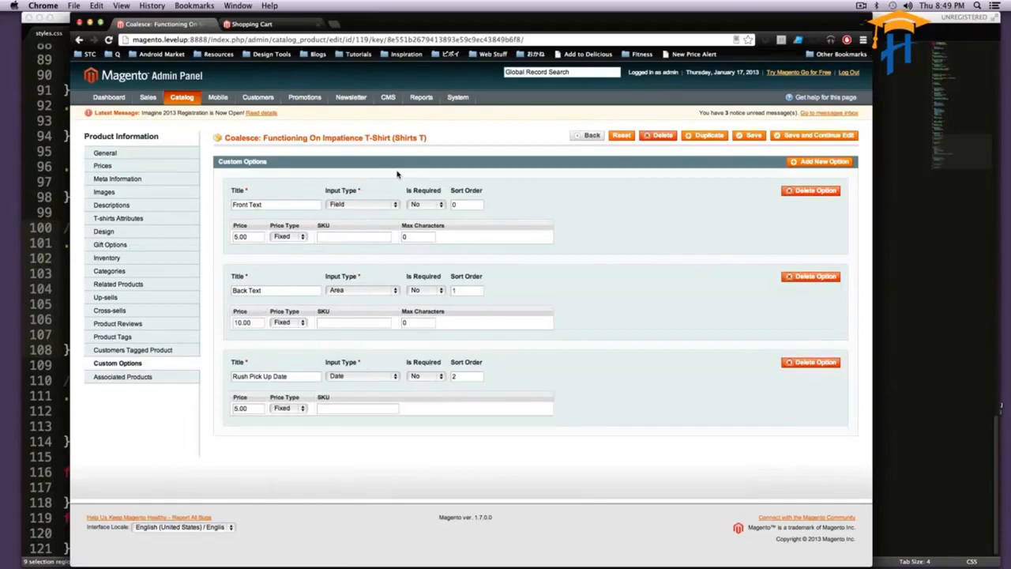
mouse_move(403, 174)
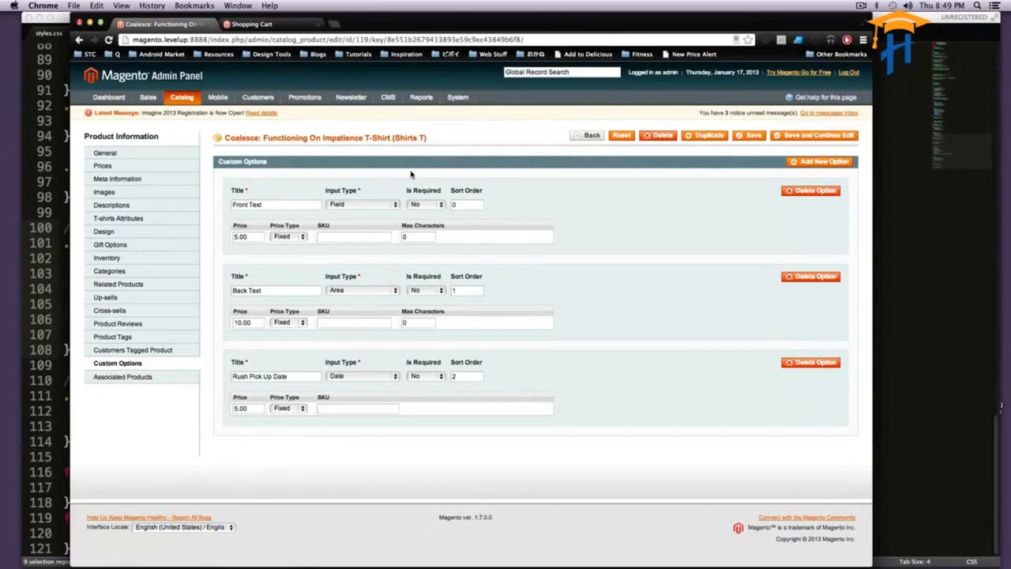
mouse_move(407, 174)
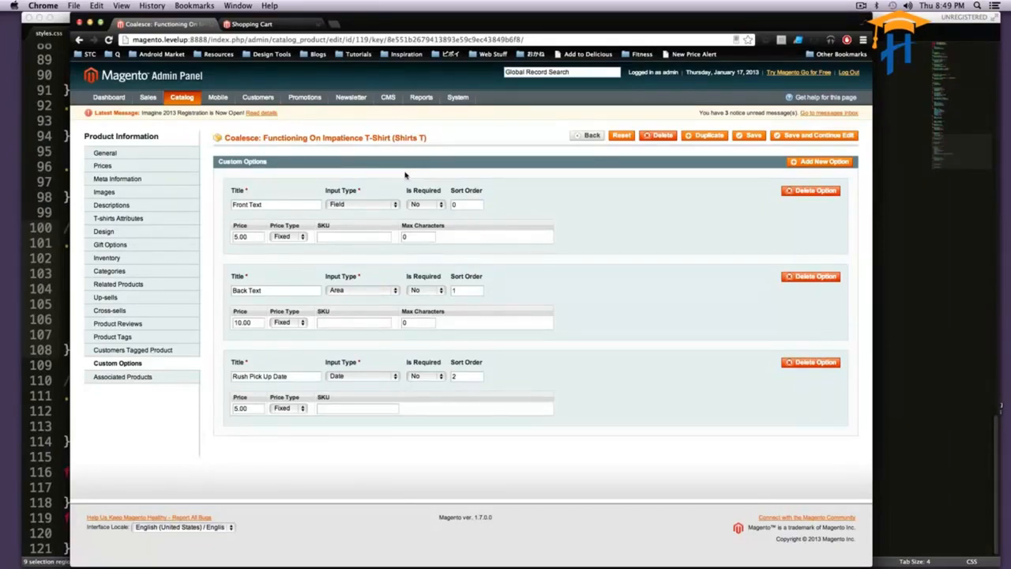